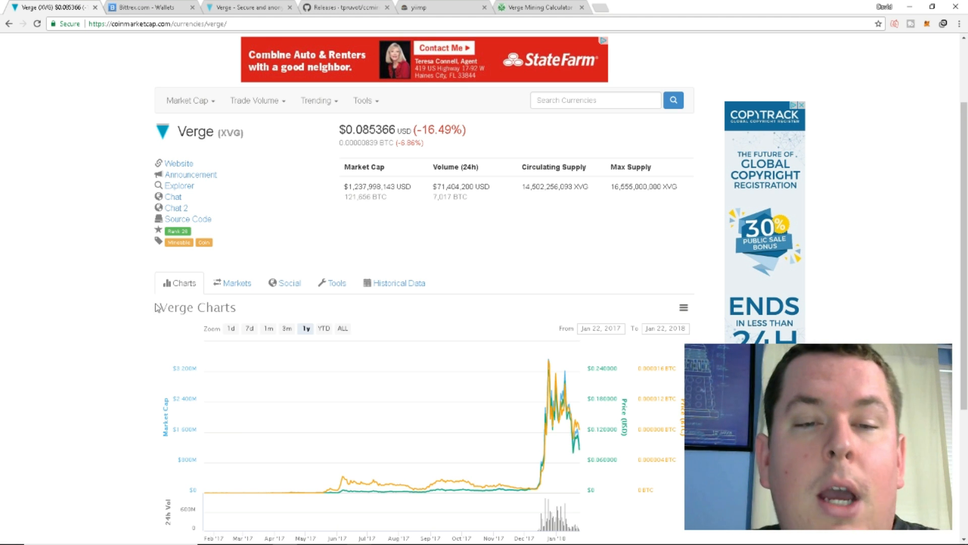
# - Browse the exchanges trading Verge, then filter Bittrex account balances to 'verge'
pyautogui.scroll(-3)
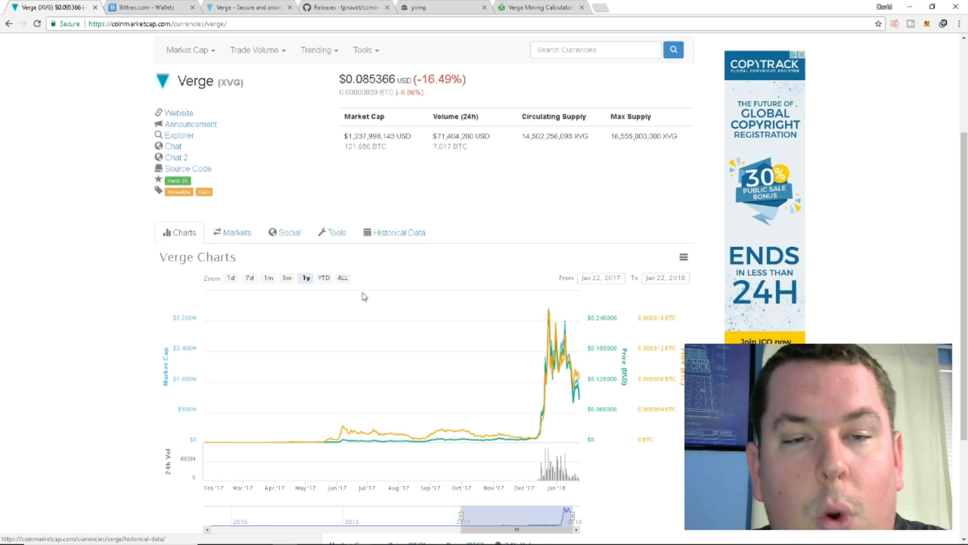
pyautogui.click(236, 232)
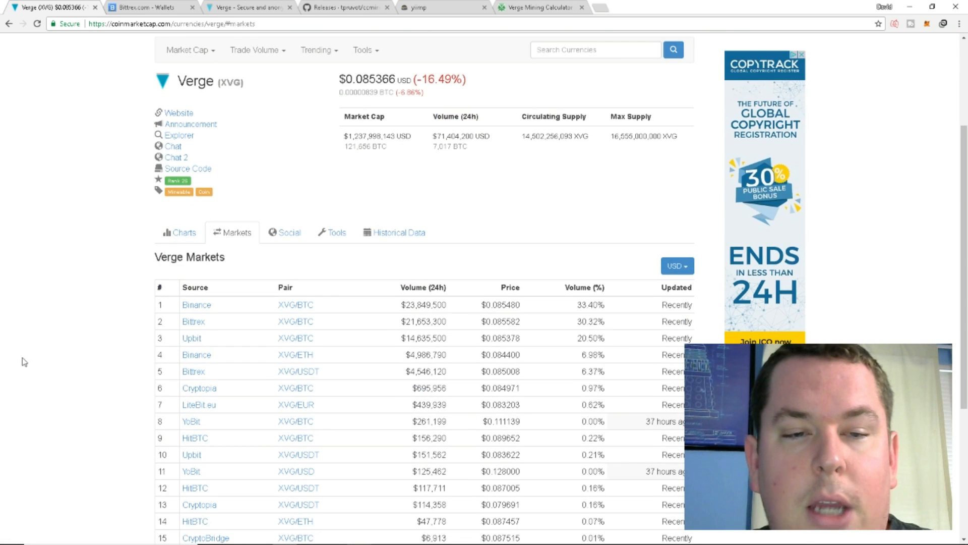
pyautogui.scroll(-3)
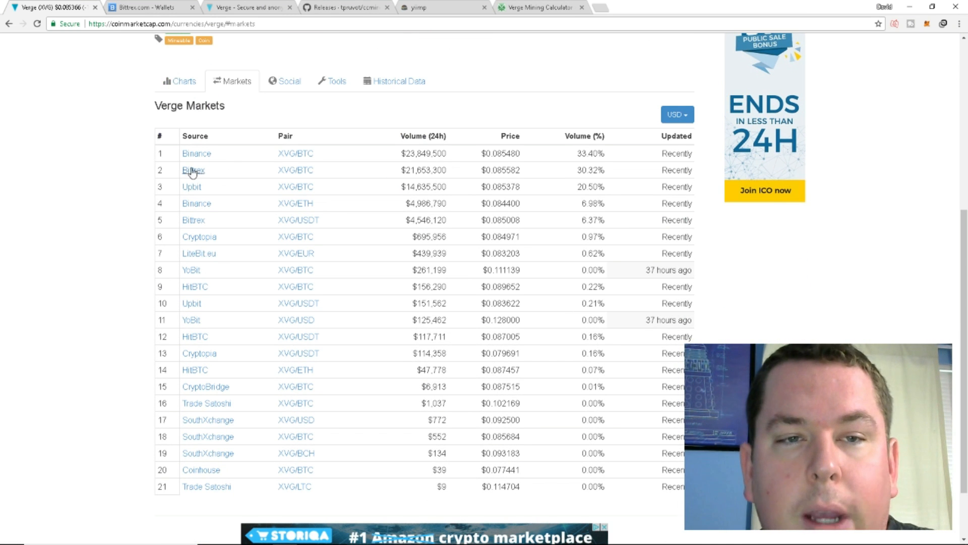
pyautogui.moveTo(218, 230)
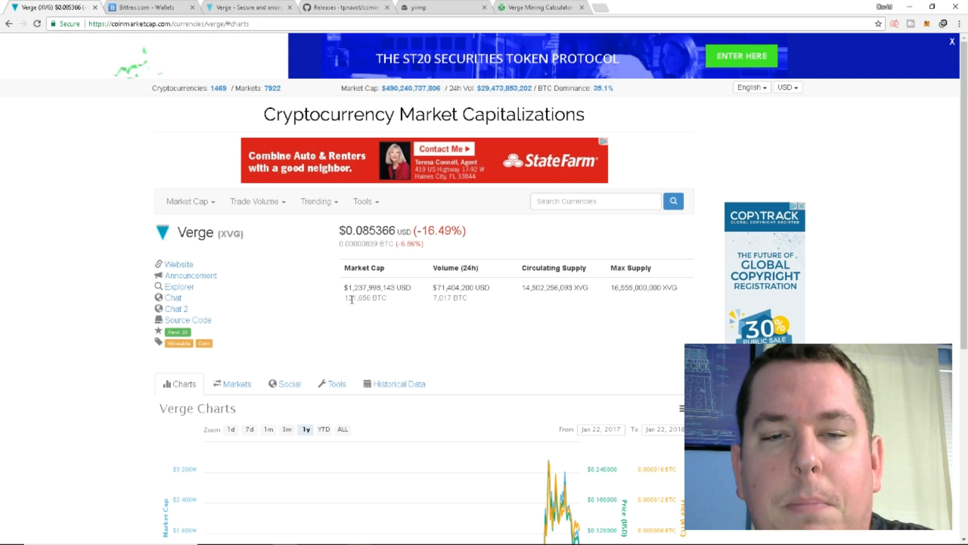
pyautogui.moveTo(473, 331)
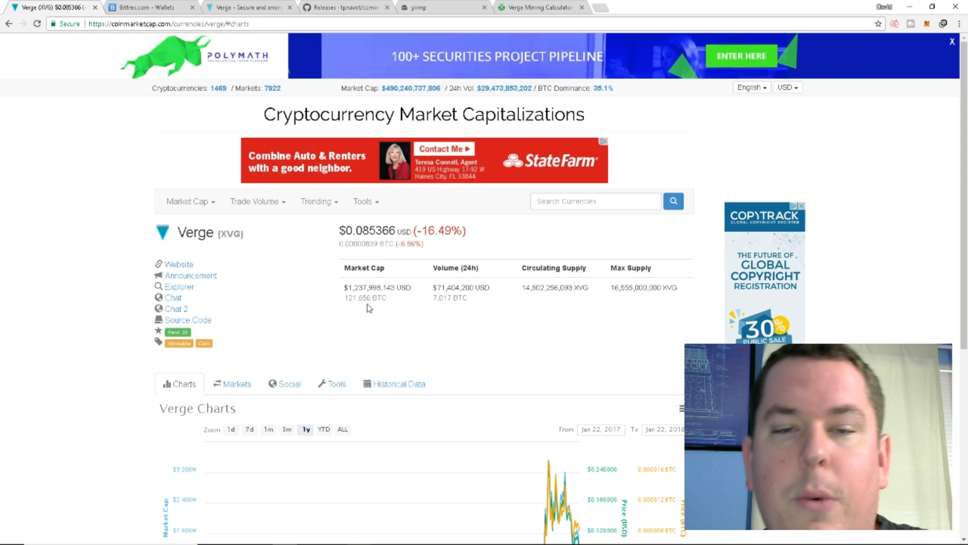
pyautogui.moveTo(471, 278)
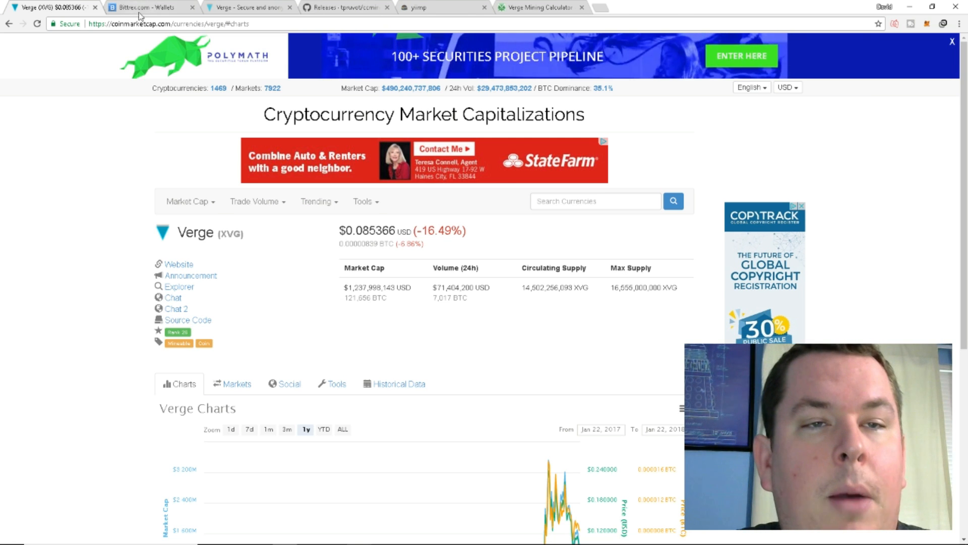
pyautogui.click(147, 7)
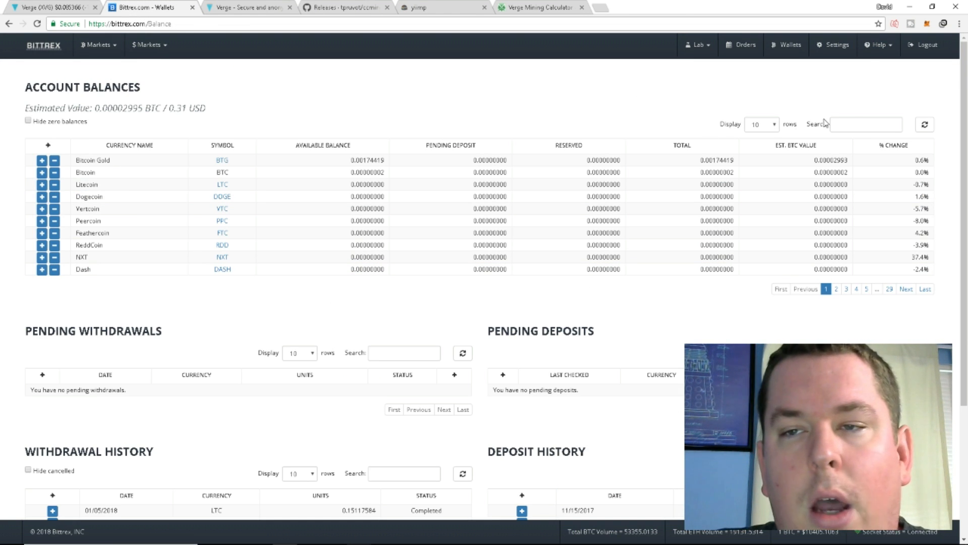
pyautogui.write('verge')
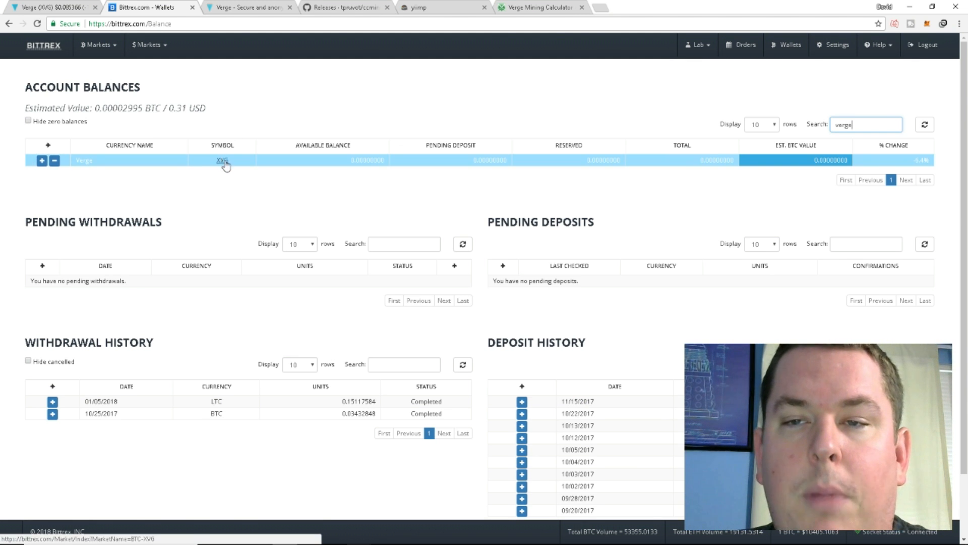
pyautogui.moveTo(324, 189)
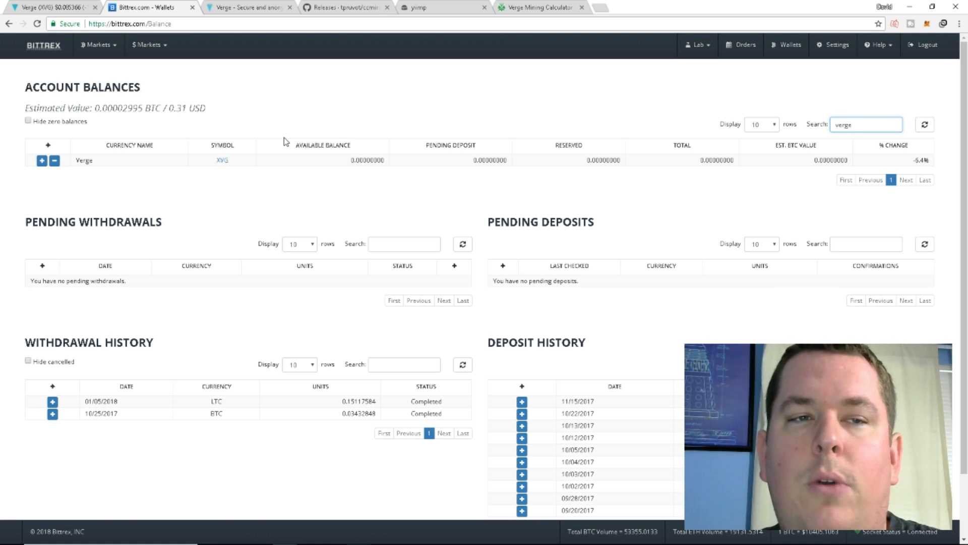
pyautogui.moveTo(323, 142)
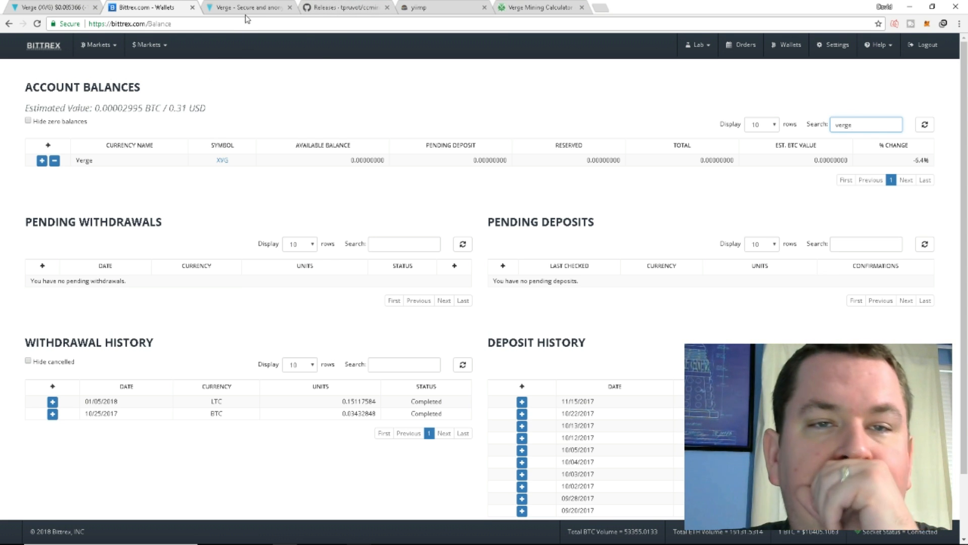
pyautogui.moveTo(253, 13)
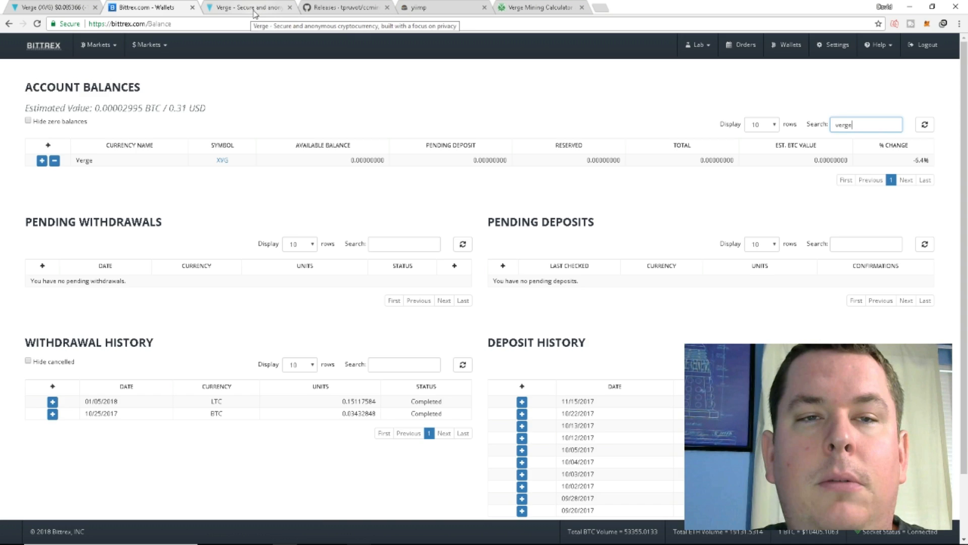
# - Bring up vergecurrency.com showing the tagline and wallet download option
pyautogui.click(251, 8)
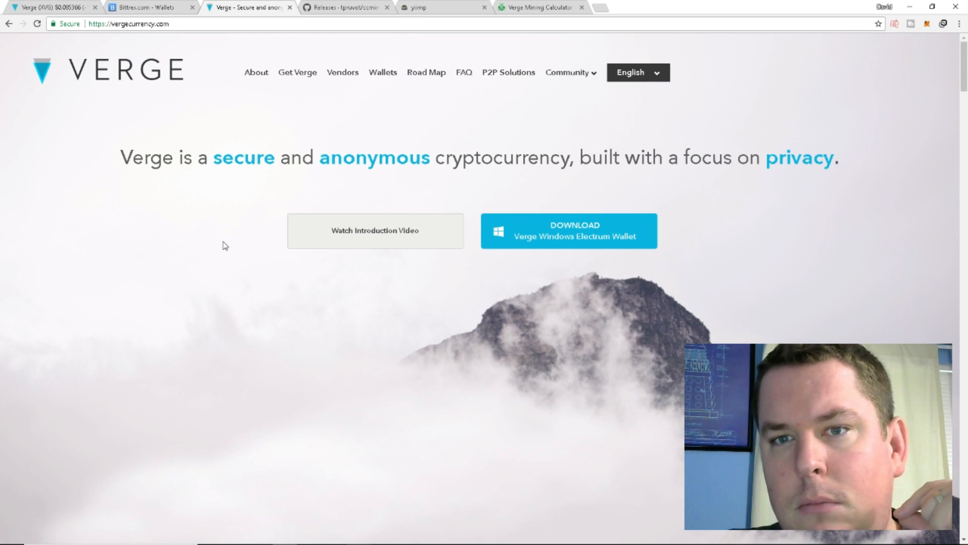
pyautogui.moveTo(270, 198)
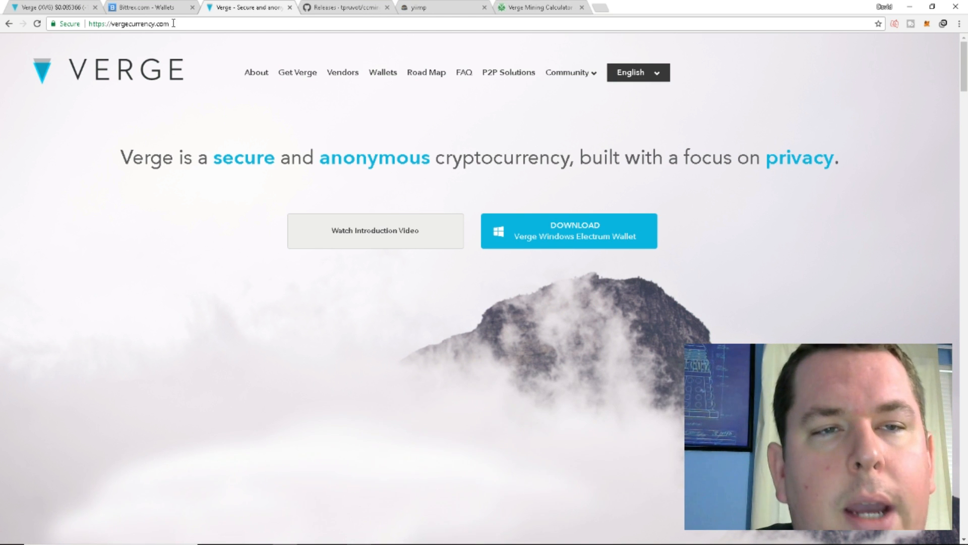
pyautogui.moveTo(217, 40)
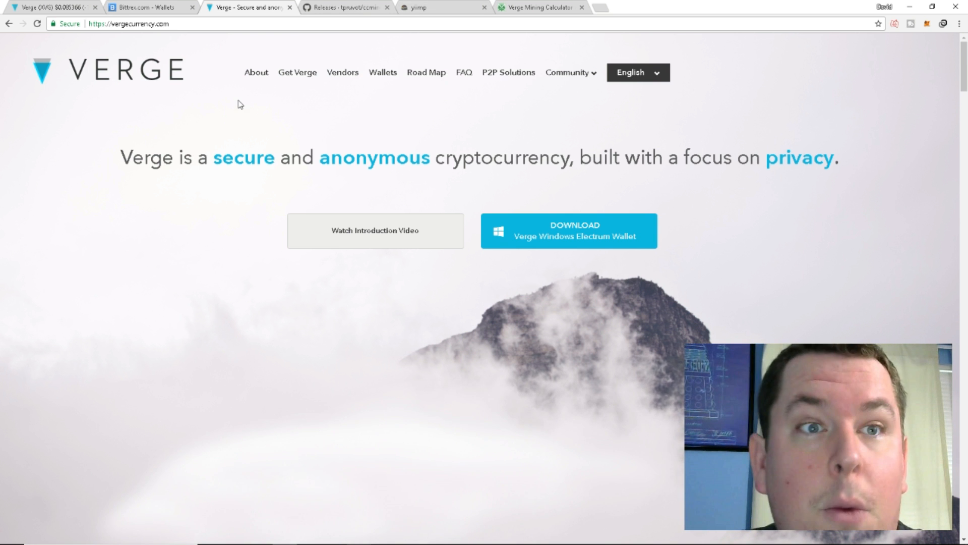
pyautogui.click(187, 23)
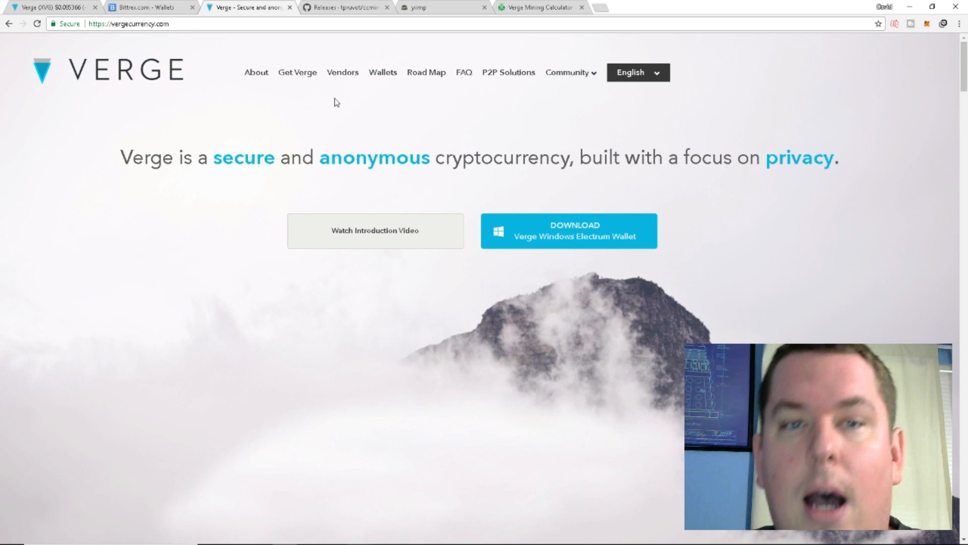
pyautogui.moveTo(381, 79)
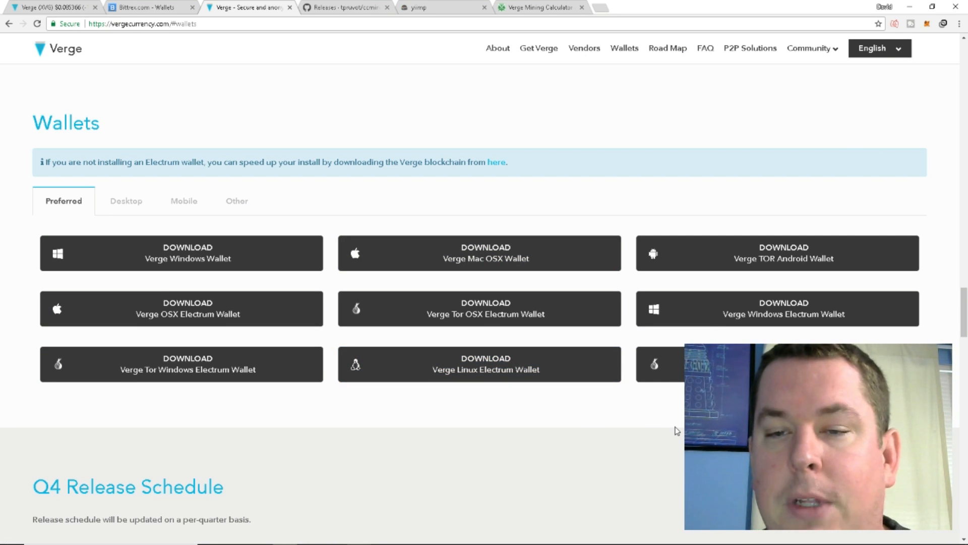
pyautogui.moveTo(651, 464)
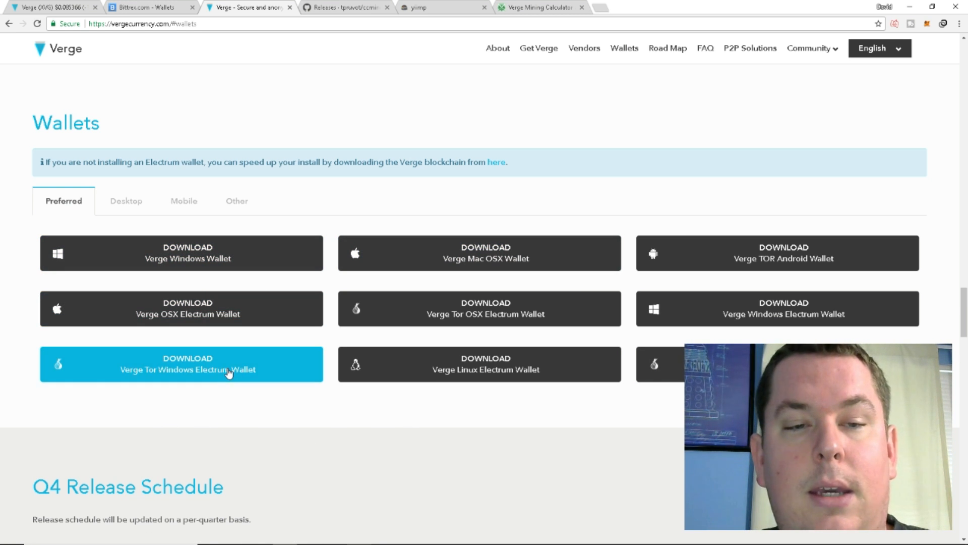
pyautogui.moveTo(326, 473)
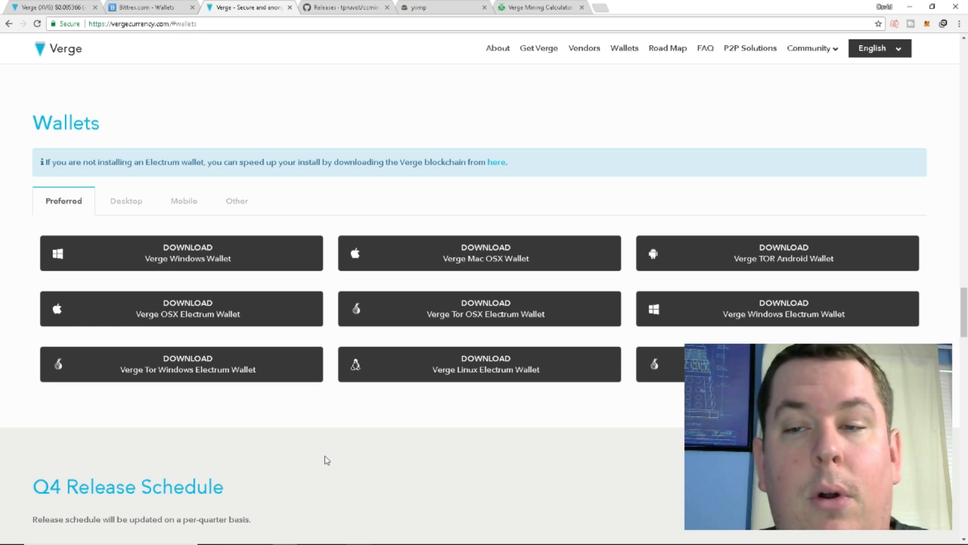
pyautogui.moveTo(770, 259)
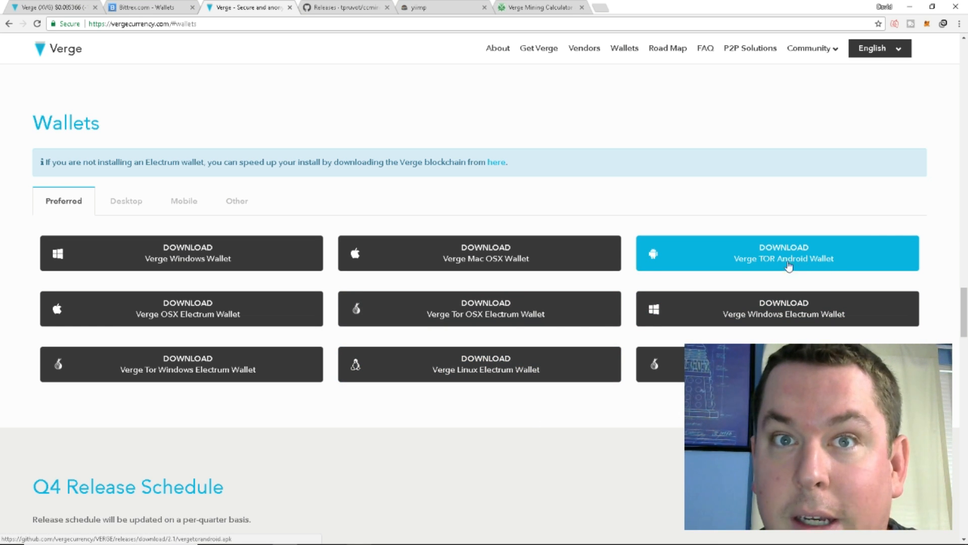
pyautogui.moveTo(395, 423)
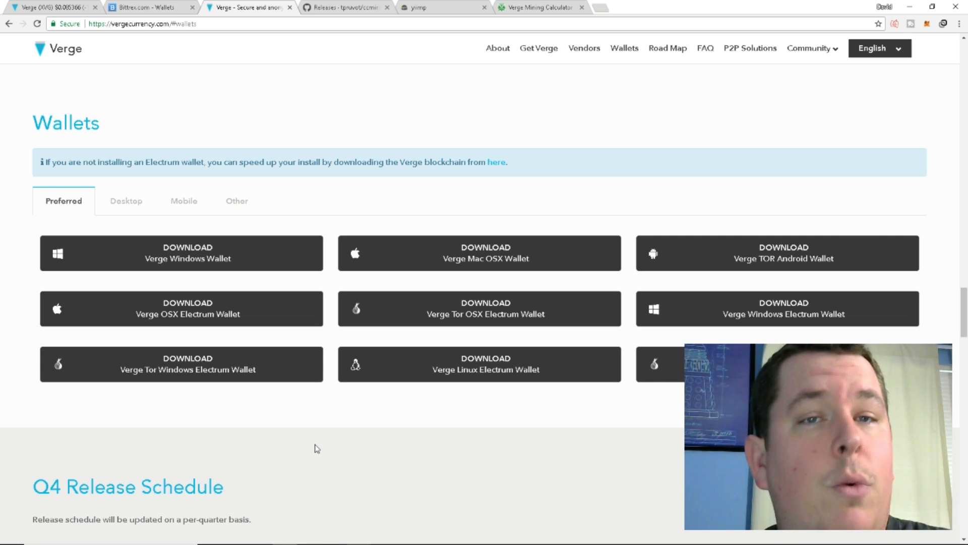
pyautogui.moveTo(234, 441)
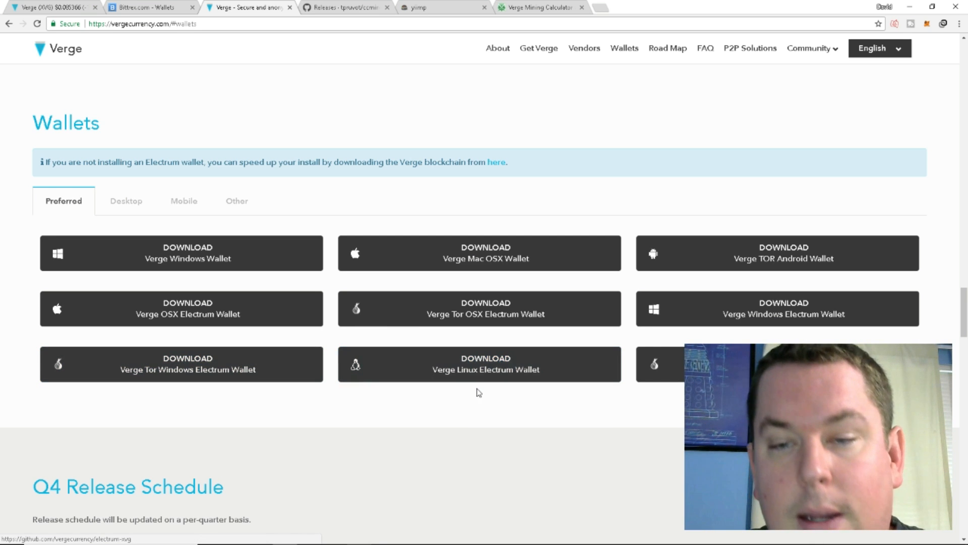
pyautogui.moveTo(614, 452)
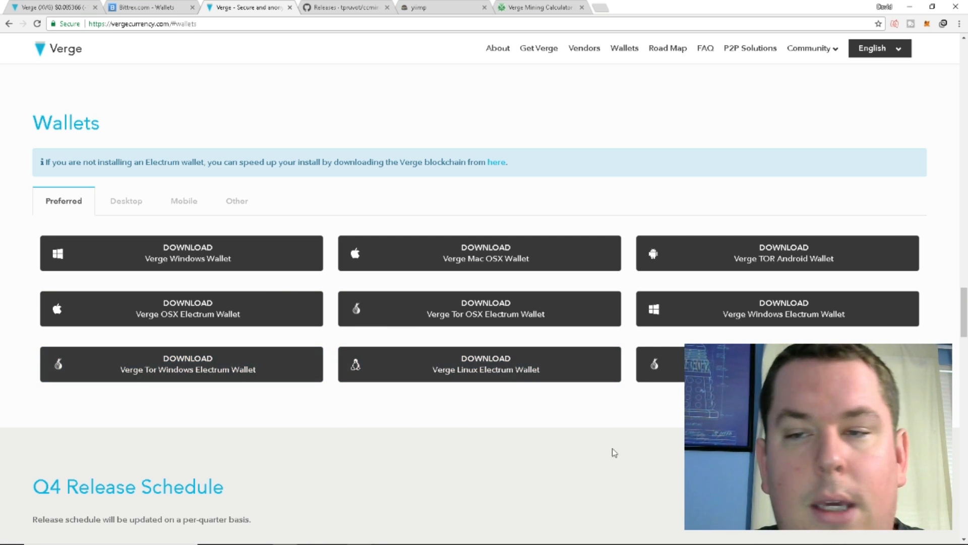
pyautogui.moveTo(216, 308)
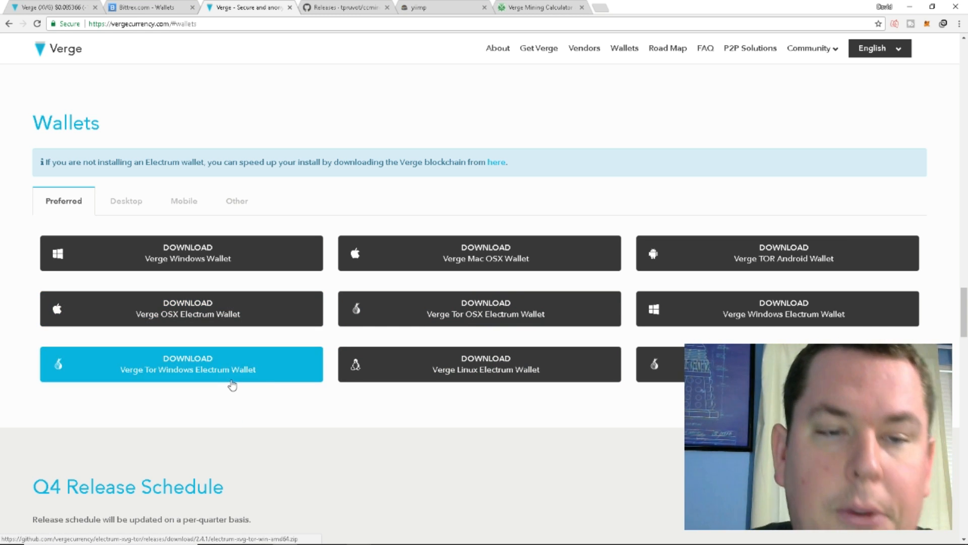
pyautogui.moveTo(387, 369)
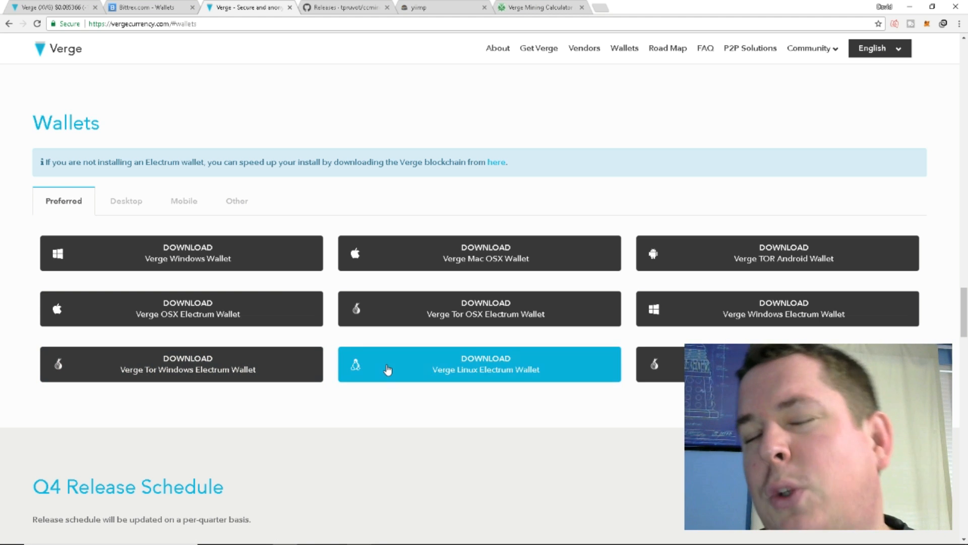
pyautogui.moveTo(338, 444)
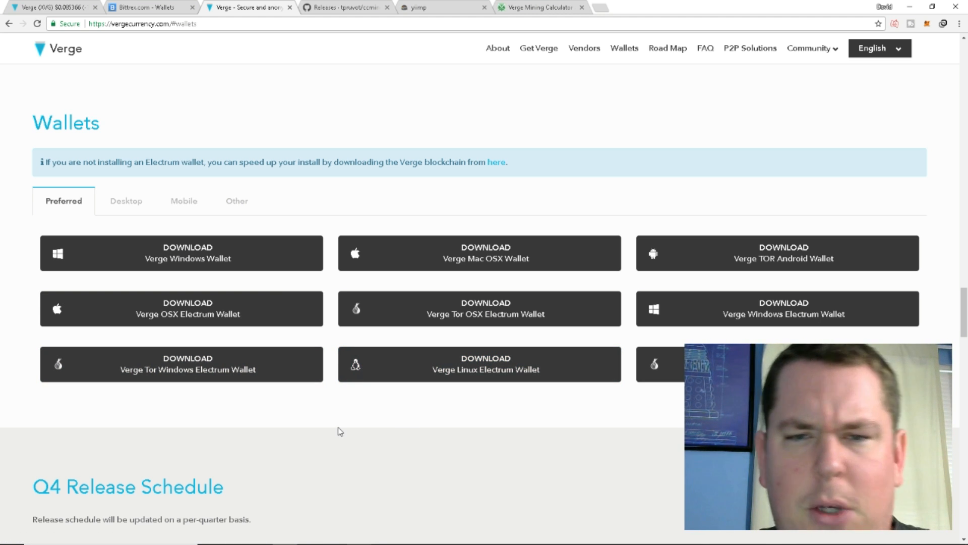
pyautogui.moveTo(307, 398)
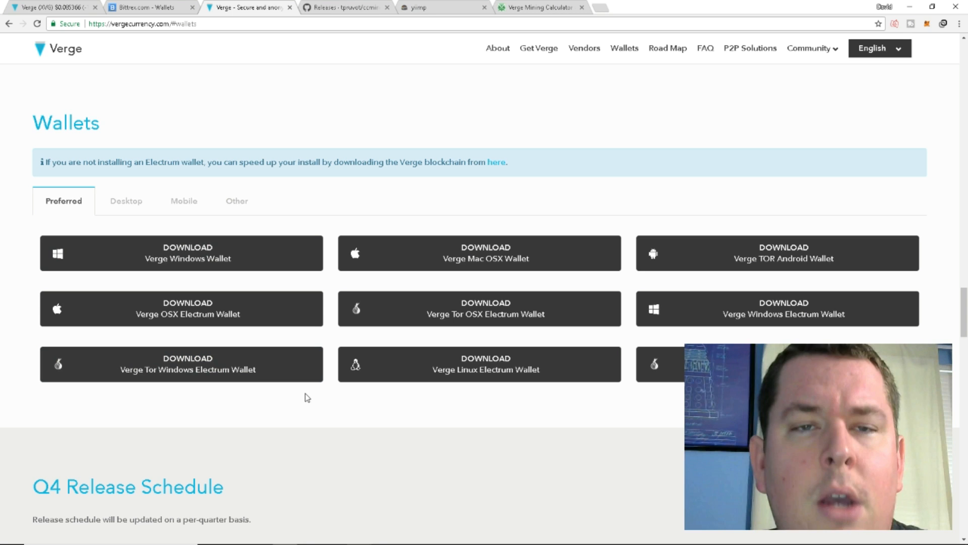
pyautogui.moveTo(358, 130)
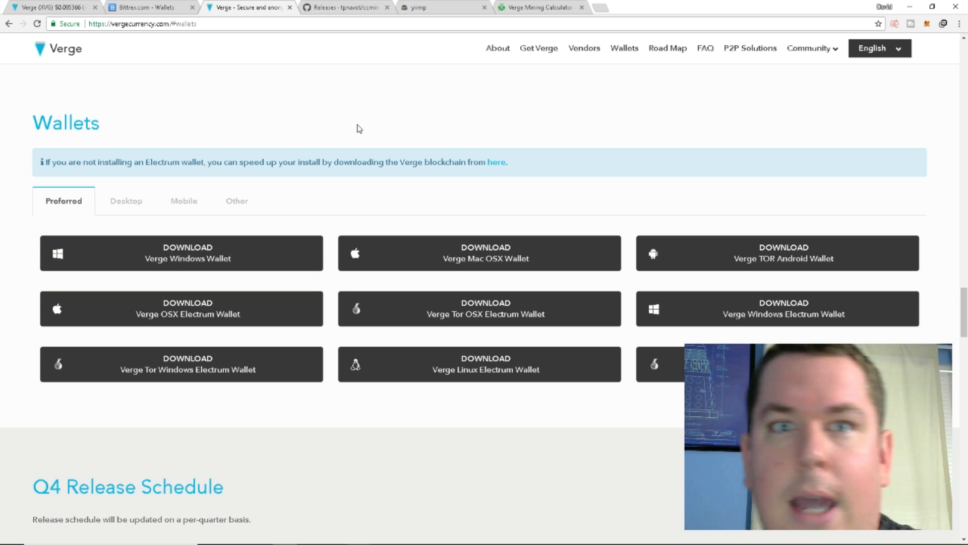
# - Scroll through the tpruvot/ccminer releases to the v2.2.4 and v2.2.3 Windows binaries
pyautogui.click(347, 7)
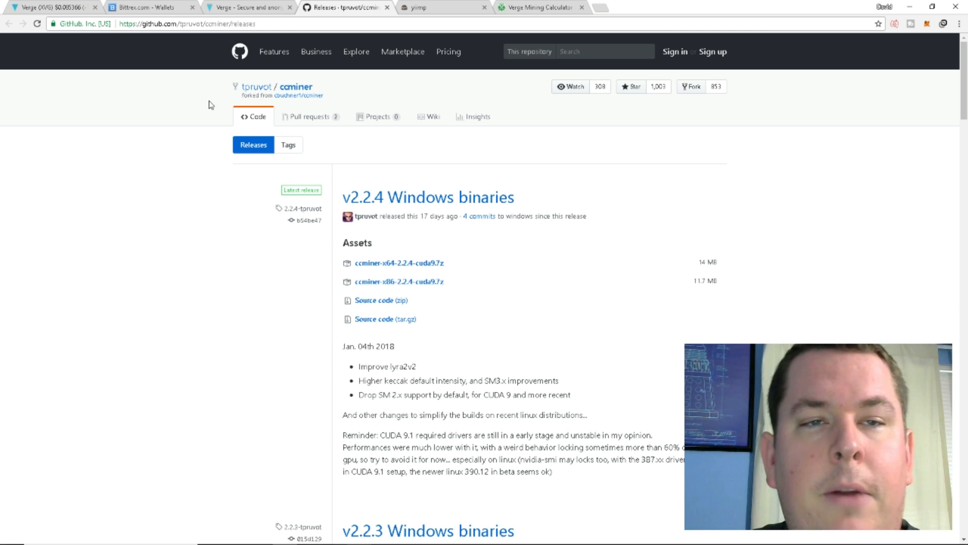
pyautogui.scroll(-3)
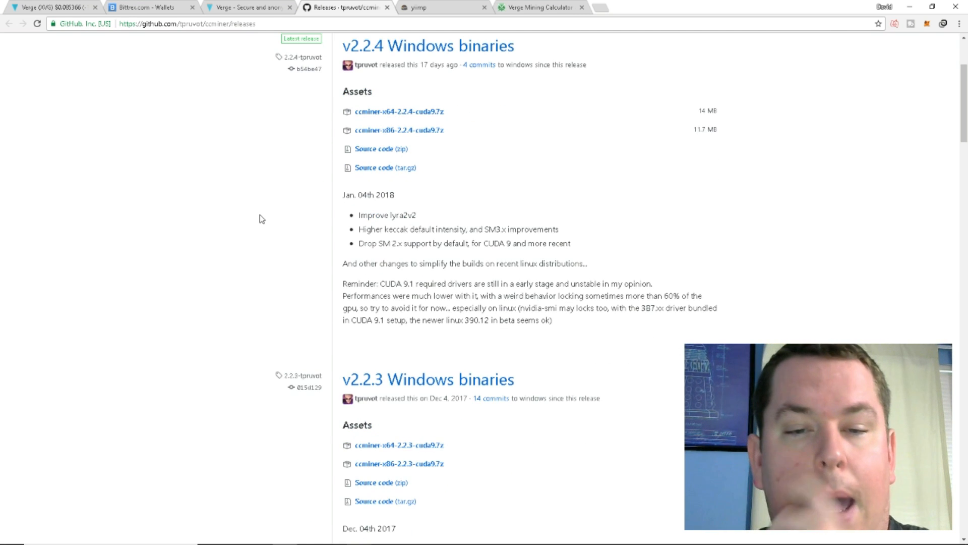
pyautogui.scroll(3)
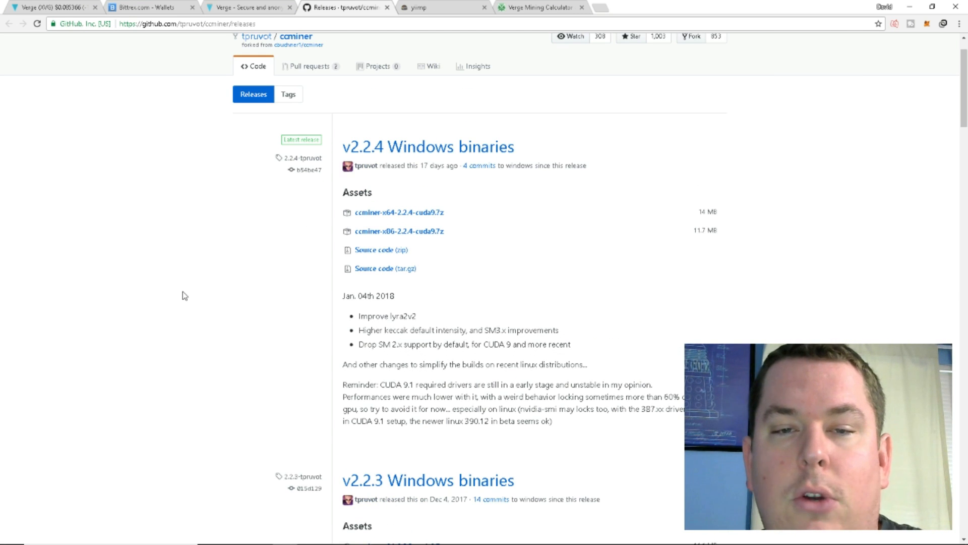
pyautogui.moveTo(232, 291)
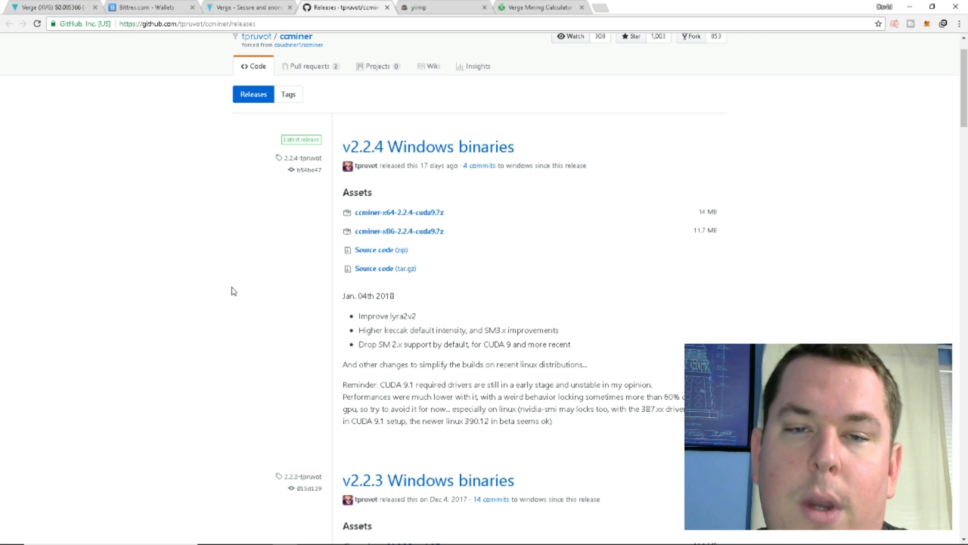
pyautogui.moveTo(194, 210)
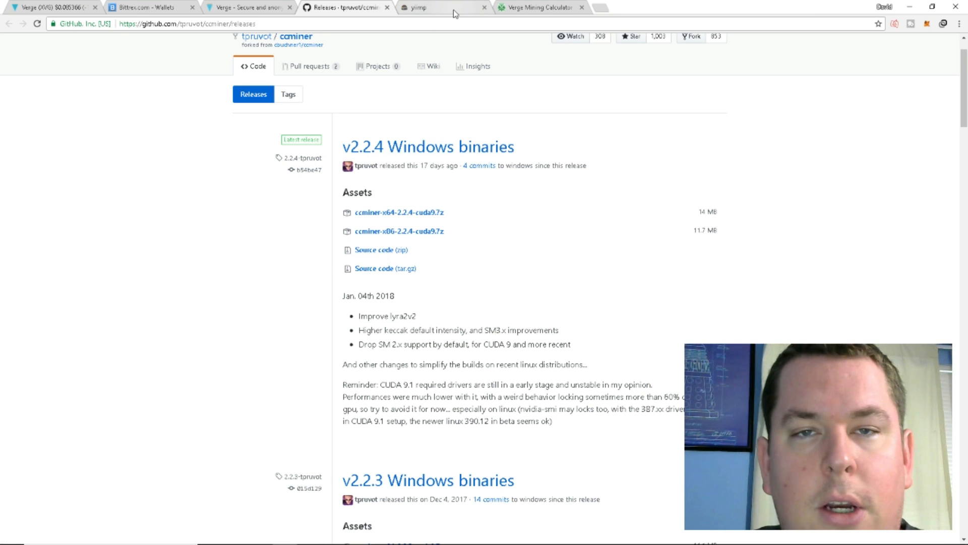
# - Review yiimp.eu stratum and payout details, then switch to the remote PC desktop
pyautogui.click(417, 9)
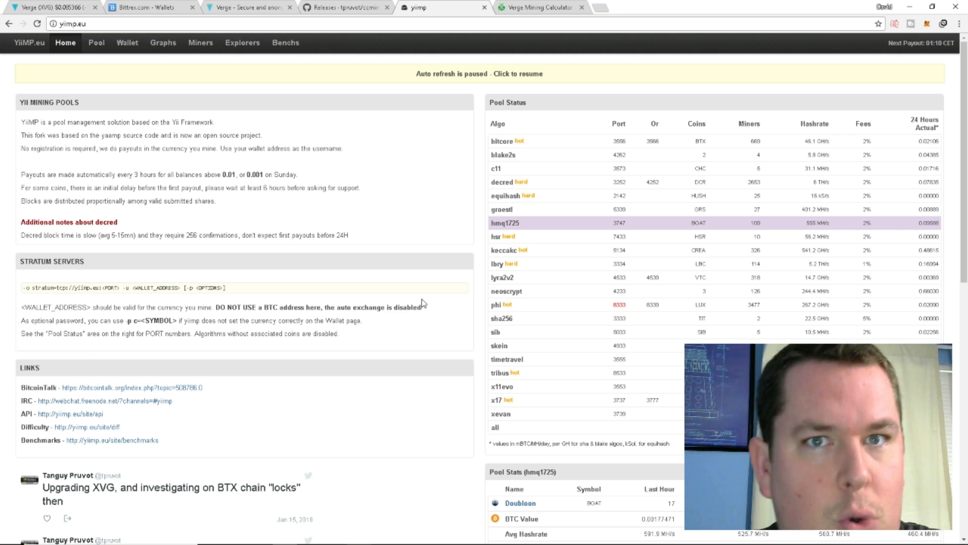
pyautogui.moveTo(450, 281)
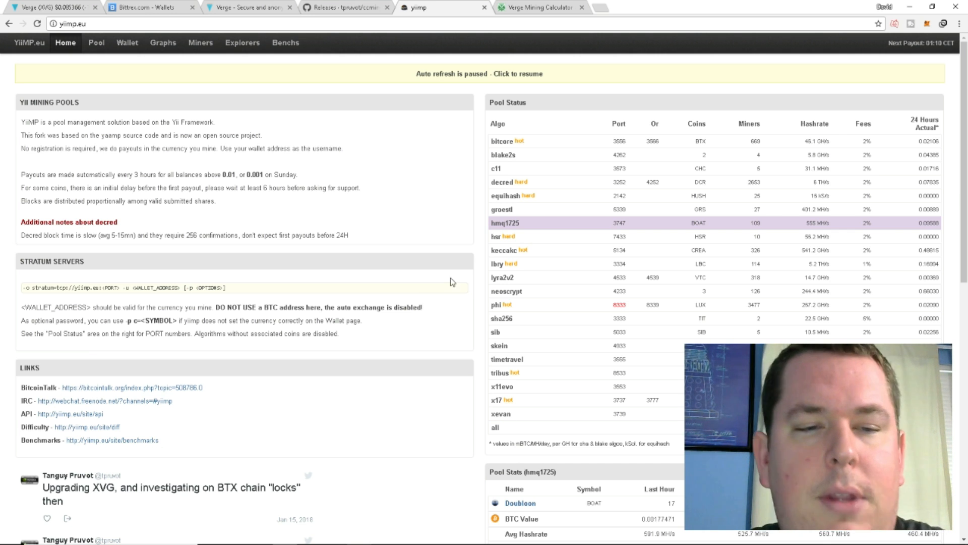
pyautogui.moveTo(76, 170)
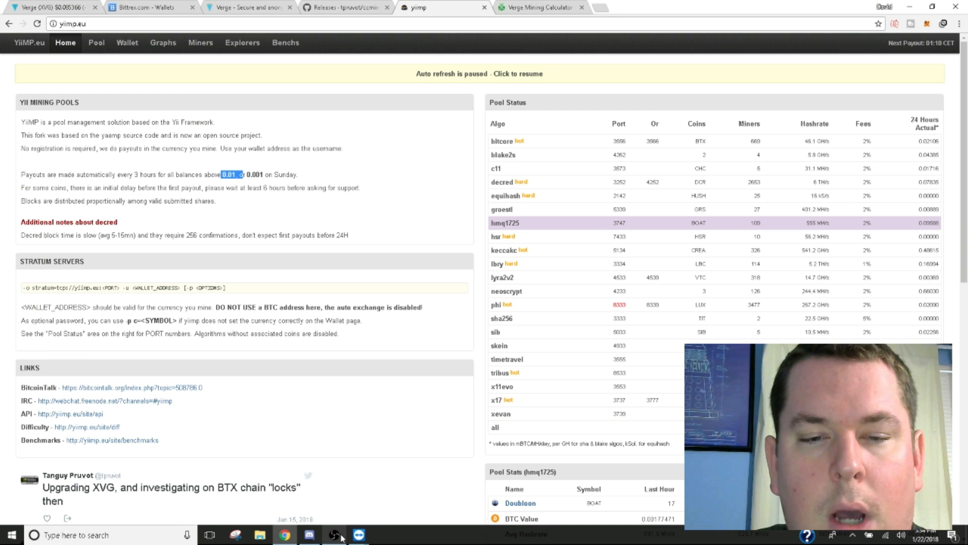
pyautogui.click(330, 539)
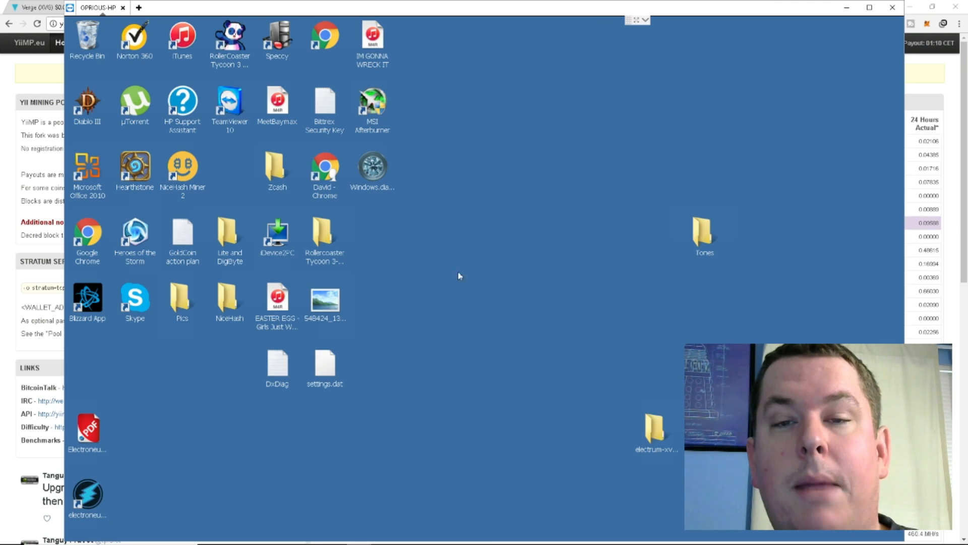
pyautogui.moveTo(434, 308)
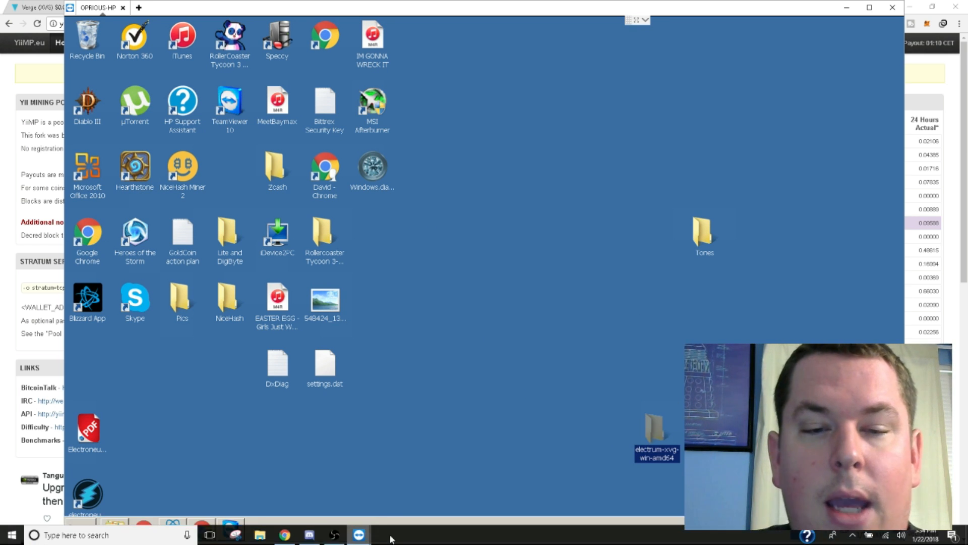
# - Open the electrum-xvg-win-amd64 folder and run electrum-xvg.exe
pyautogui.doubleClick(652, 428)
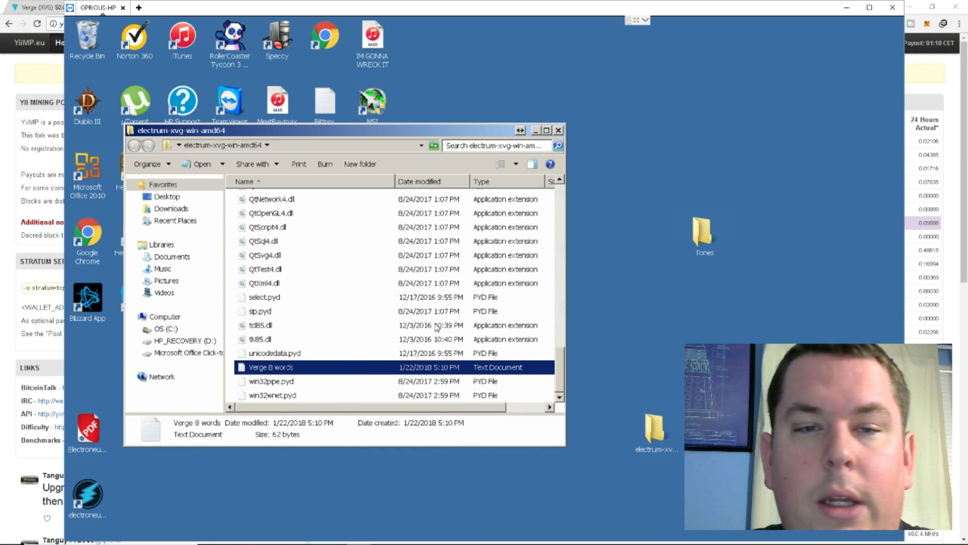
pyautogui.scroll(3)
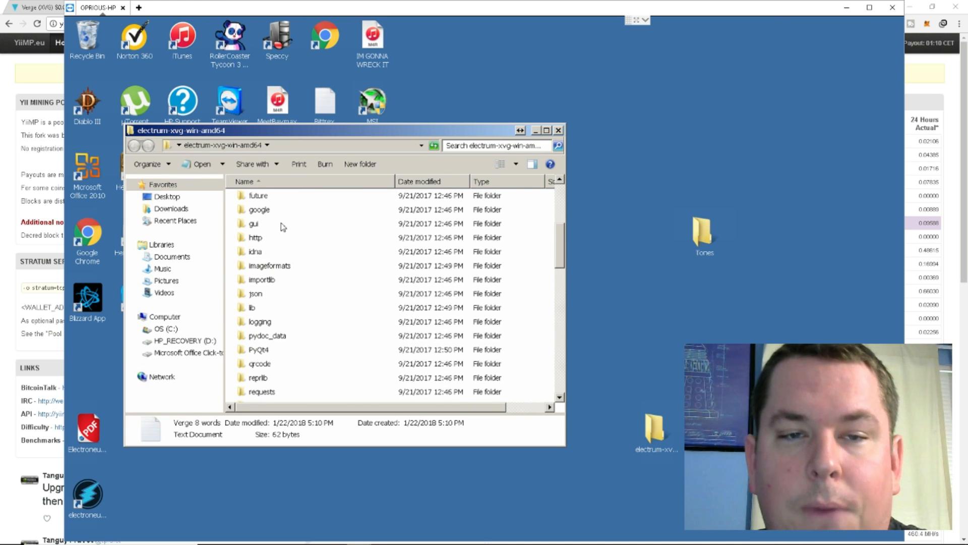
pyautogui.scroll(-3)
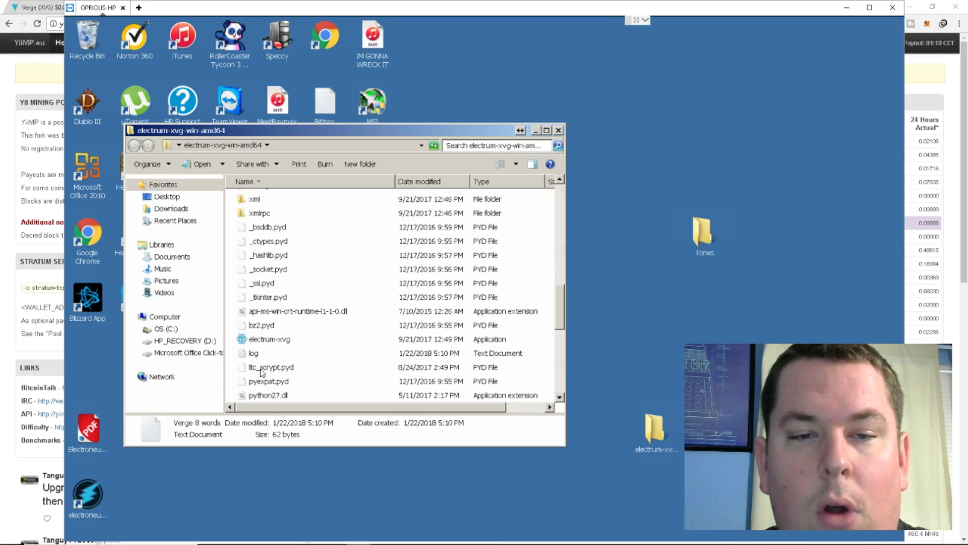
pyautogui.click(268, 338)
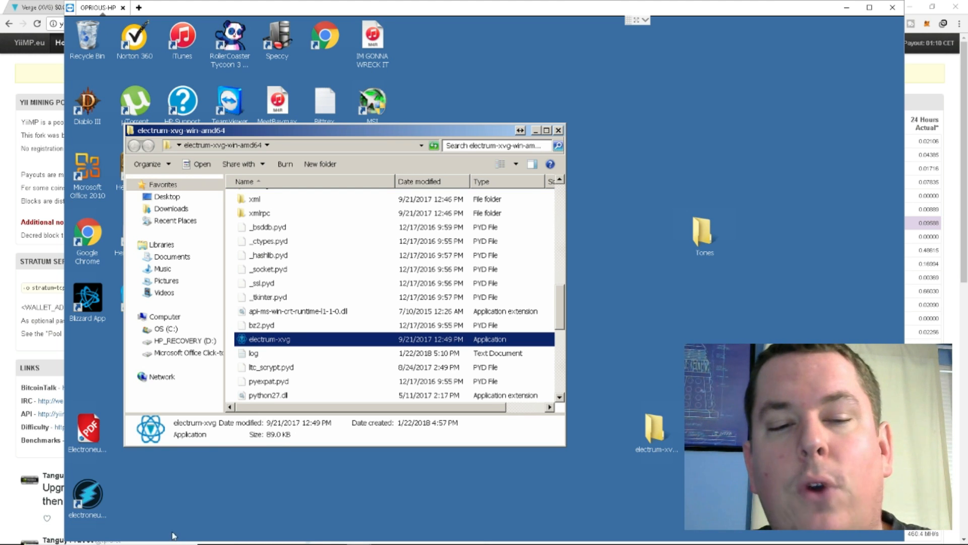
pyautogui.doubleClick(271, 338)
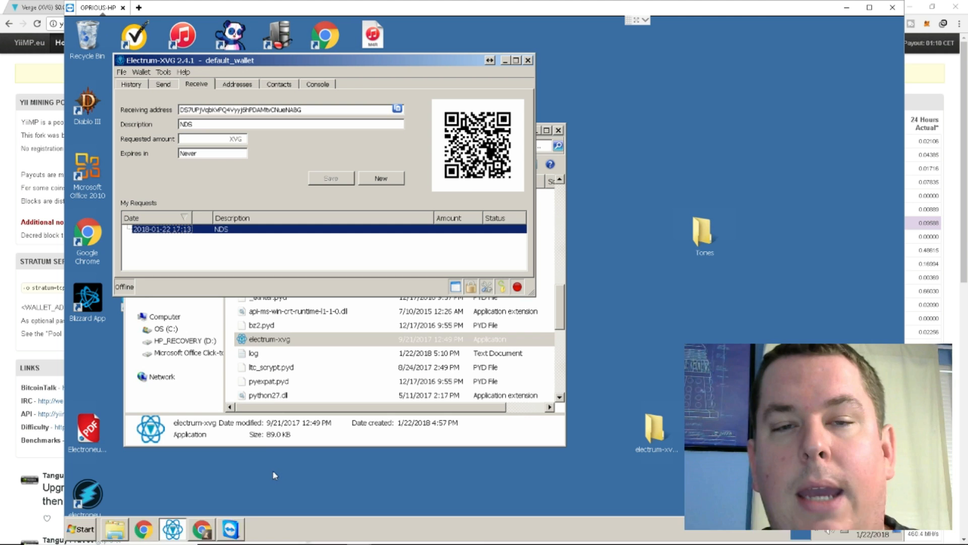
# - Check the History, Receive and Addresses tabs in Electrum-XVG, then minimize the wallet
pyautogui.click(131, 84)
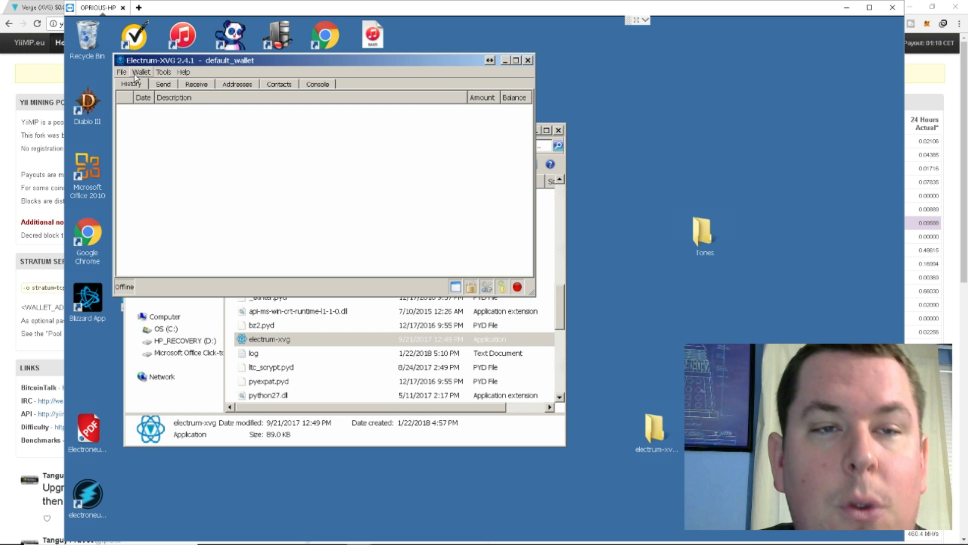
pyautogui.moveTo(531, 295)
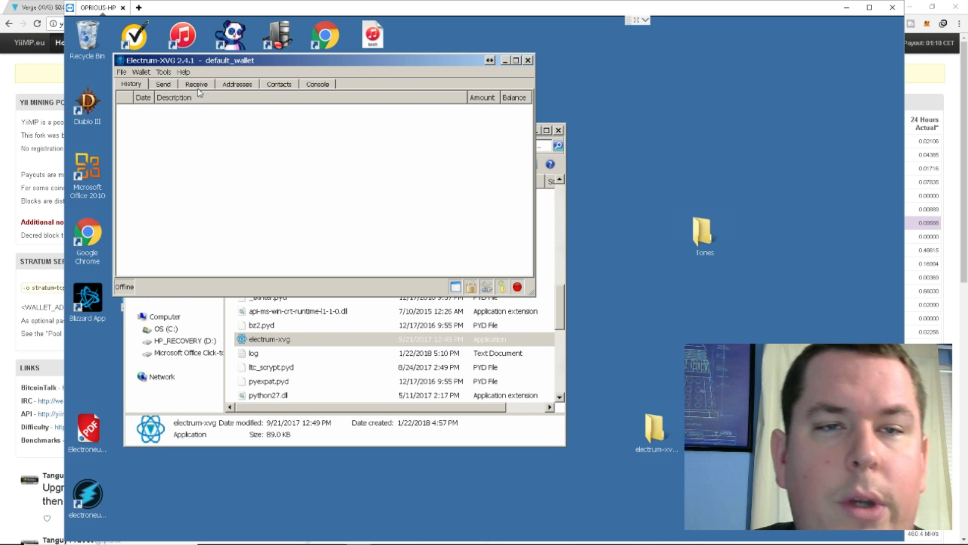
pyautogui.click(196, 84)
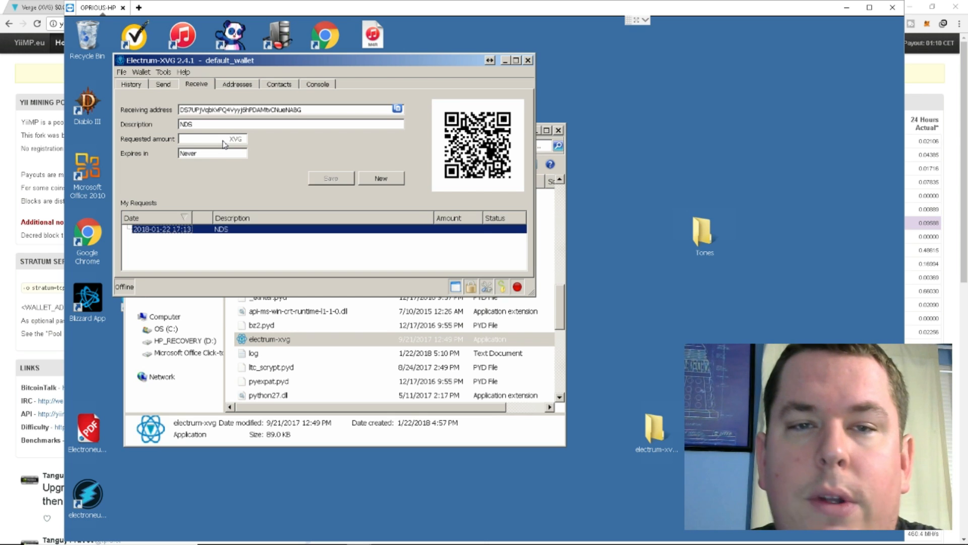
pyautogui.moveTo(307, 169)
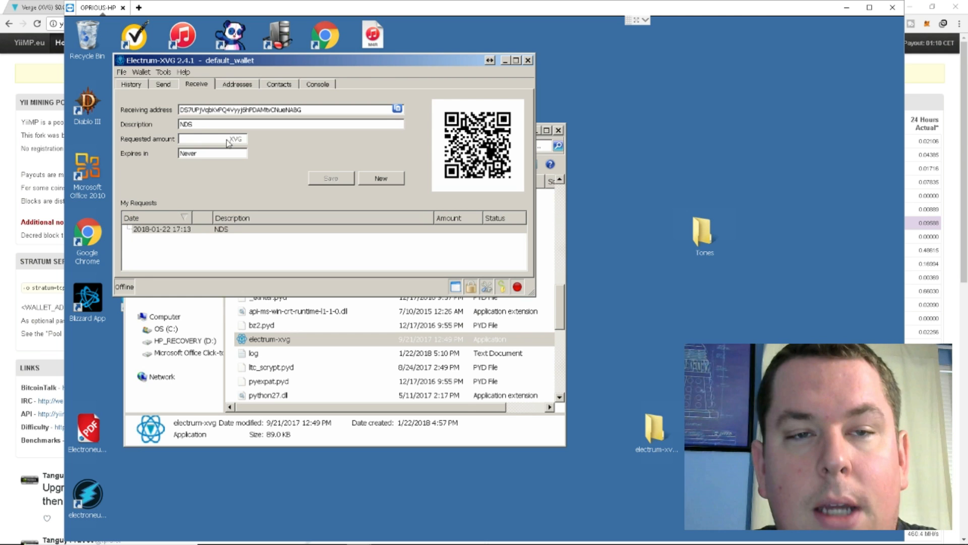
pyautogui.moveTo(239, 149)
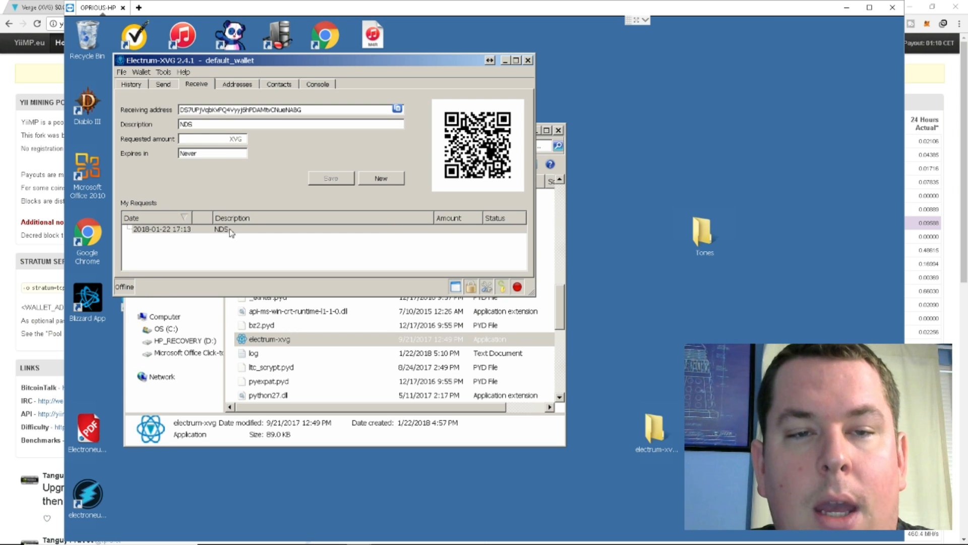
pyautogui.click(237, 84)
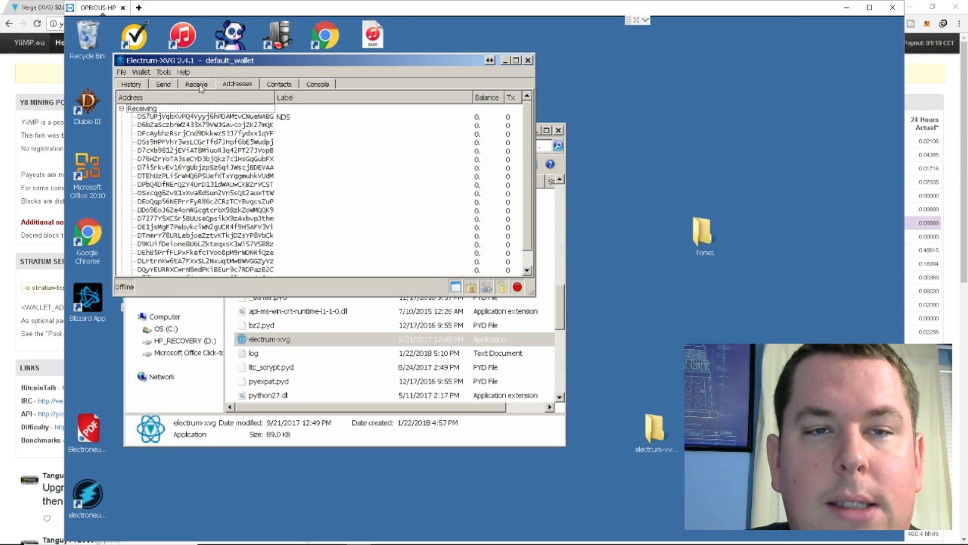
pyautogui.click(197, 83)
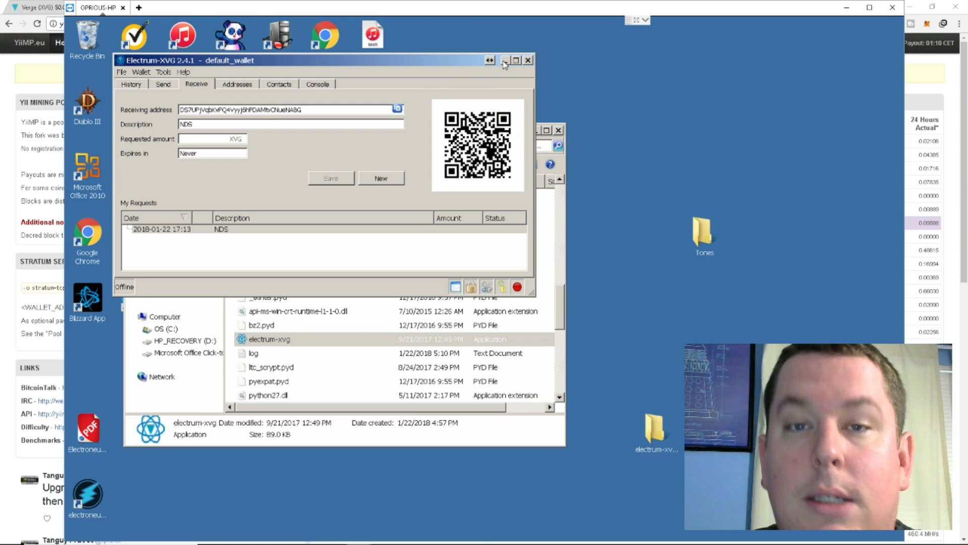
pyautogui.click(528, 61)
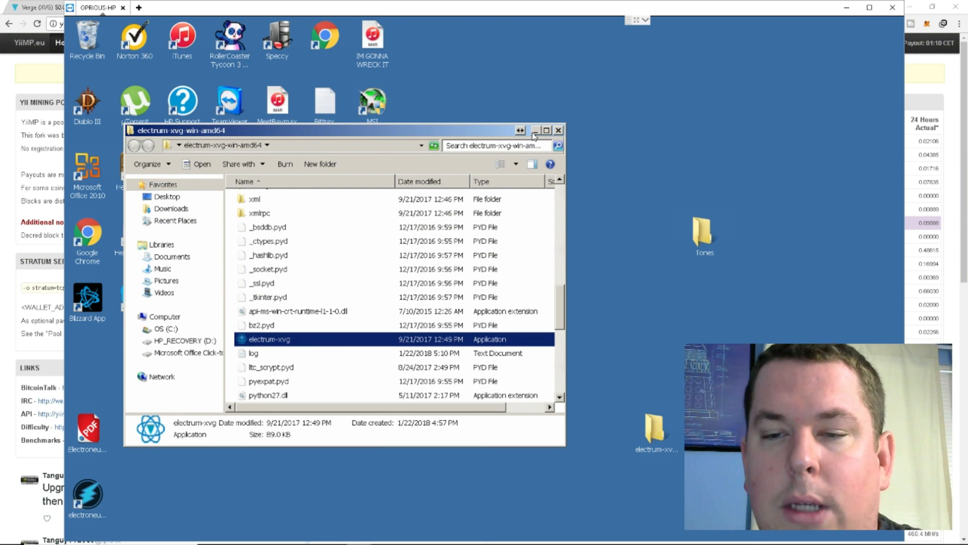
pyautogui.moveTo(537, 132)
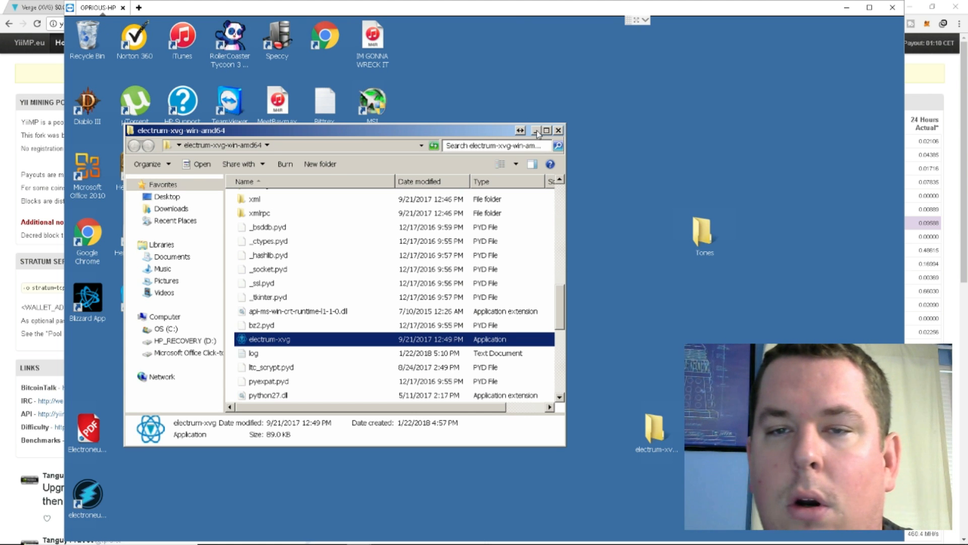
# - Open and close the empty Verge text file, then edit the Verge batch file
pyautogui.click(537, 131)
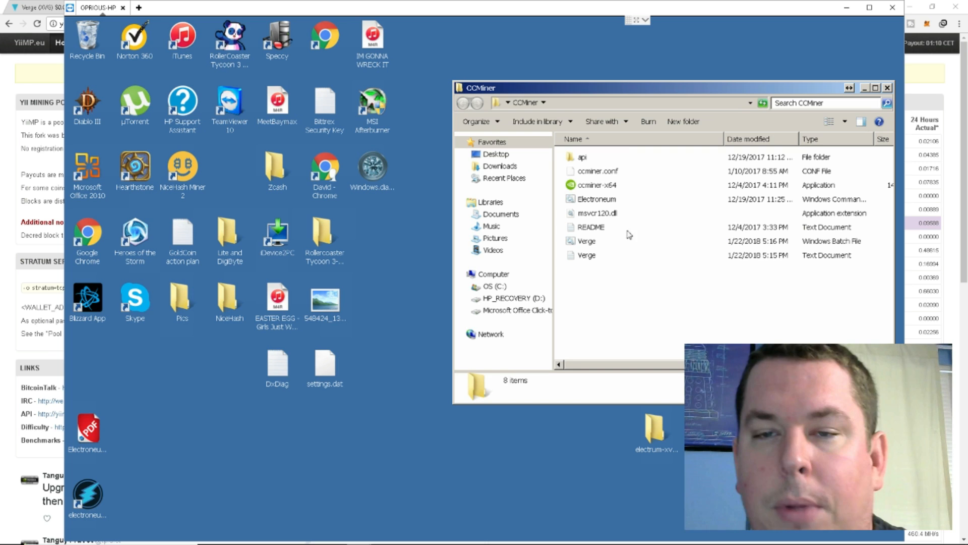
pyautogui.moveTo(613, 169)
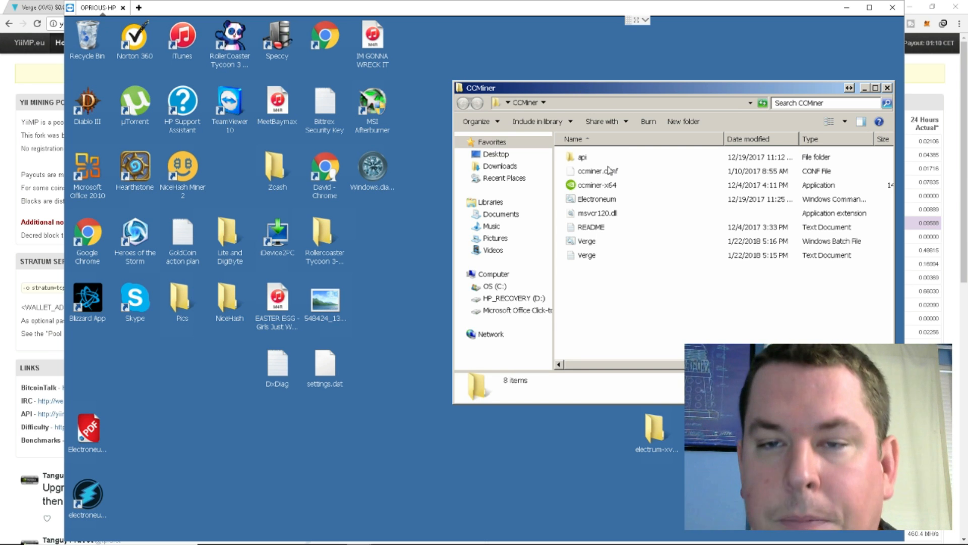
pyautogui.click(587, 255)
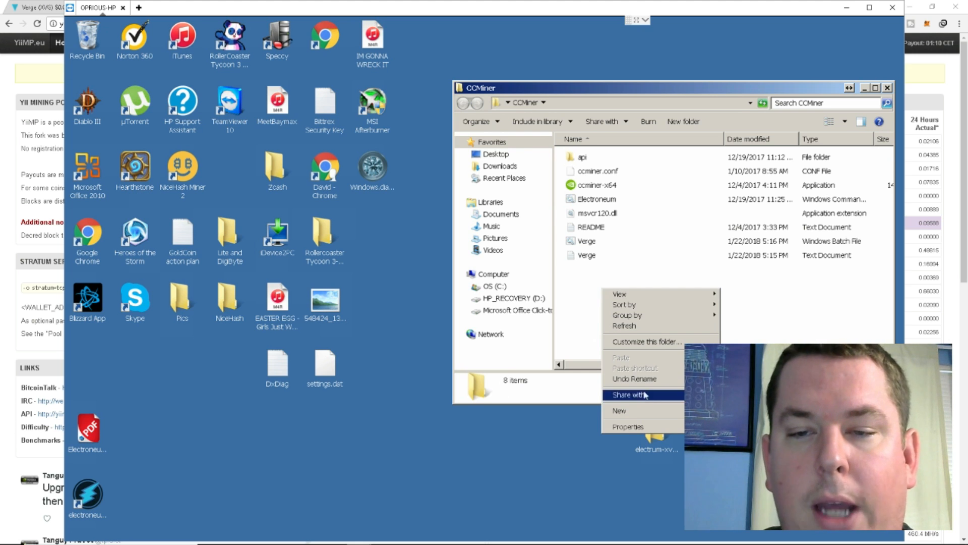
pyautogui.moveTo(620, 410)
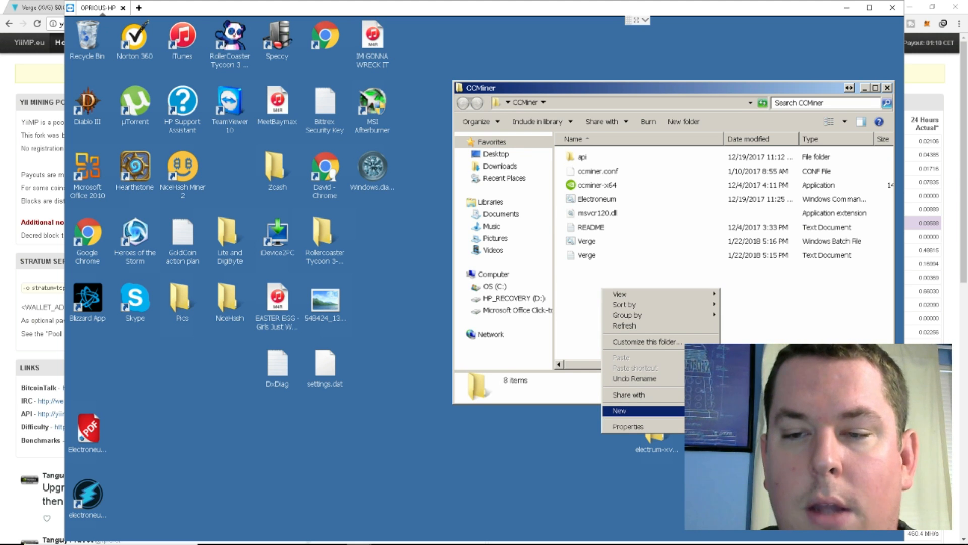
pyautogui.click(589, 270)
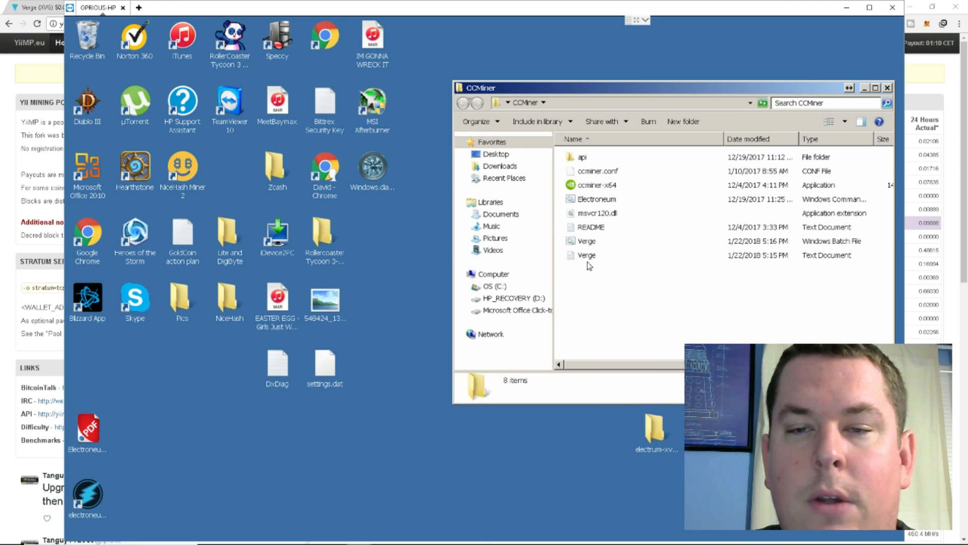
pyautogui.doubleClick(586, 255)
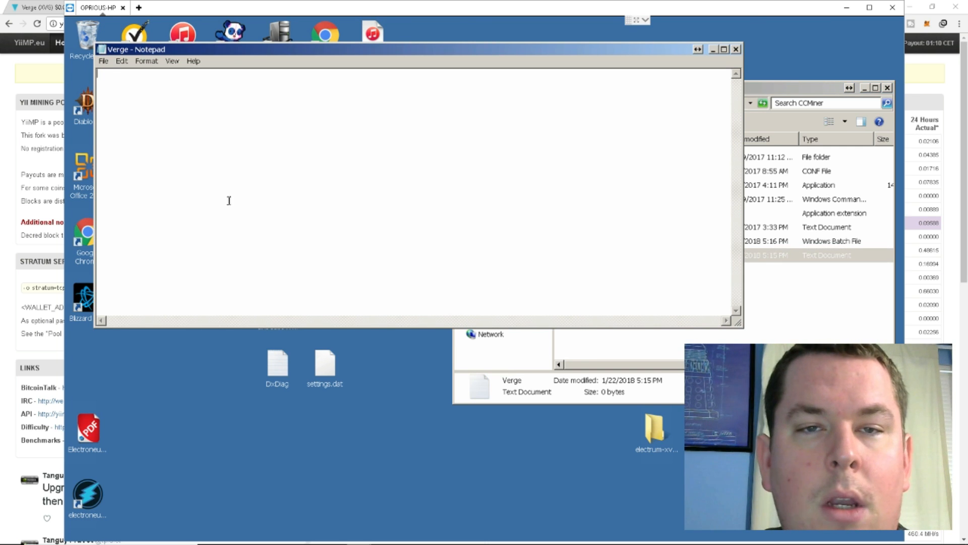
pyautogui.moveTo(632, 154)
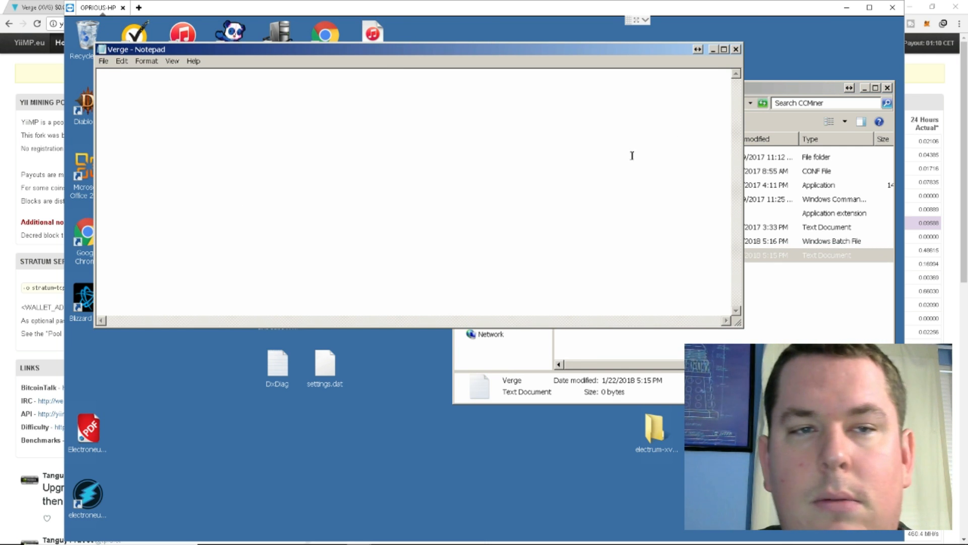
pyautogui.click(736, 48)
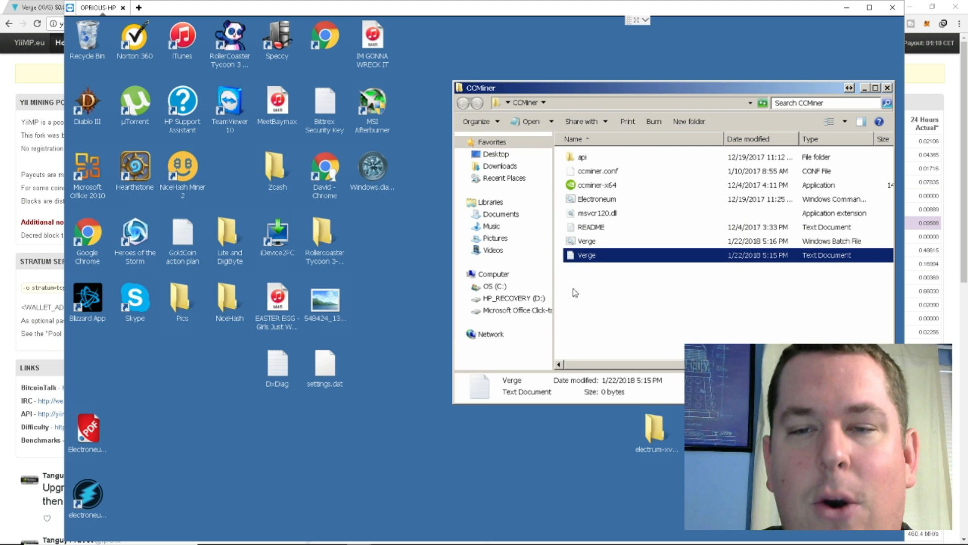
pyautogui.rightClick(587, 241)
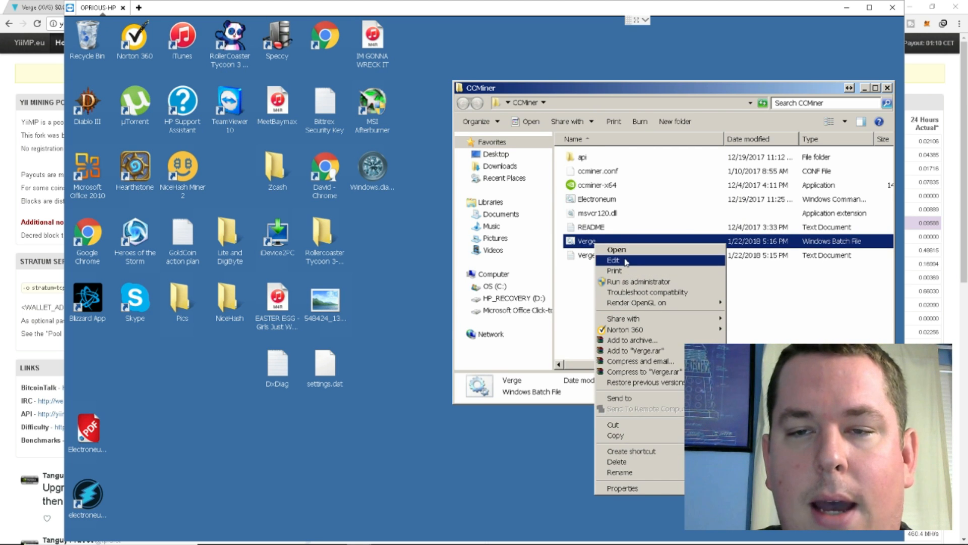
pyautogui.click(613, 260)
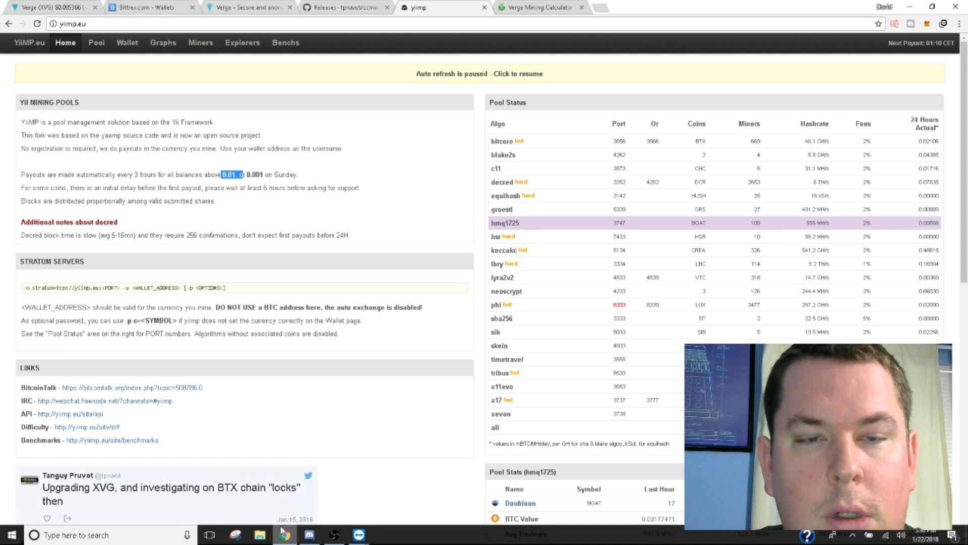
pyautogui.scroll(-3)
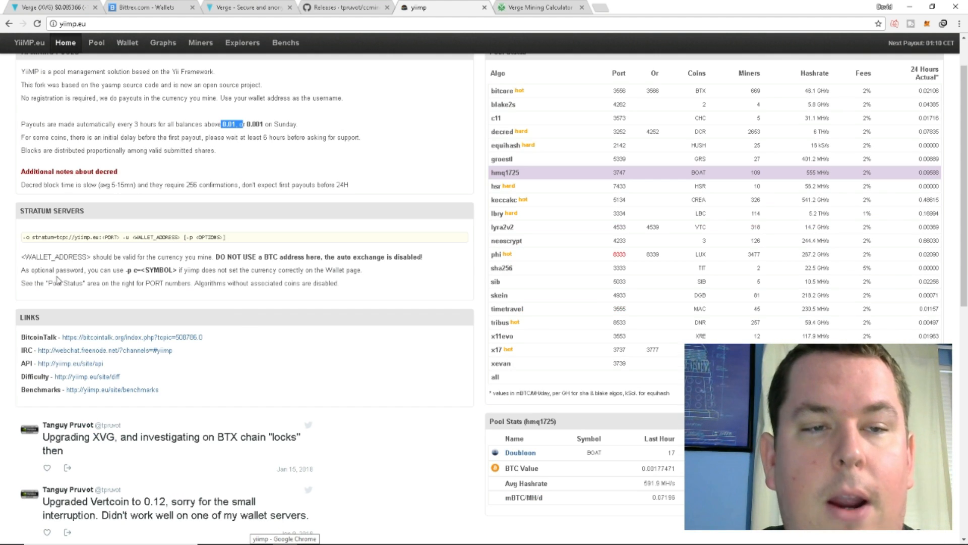
pyautogui.moveTo(404, 218)
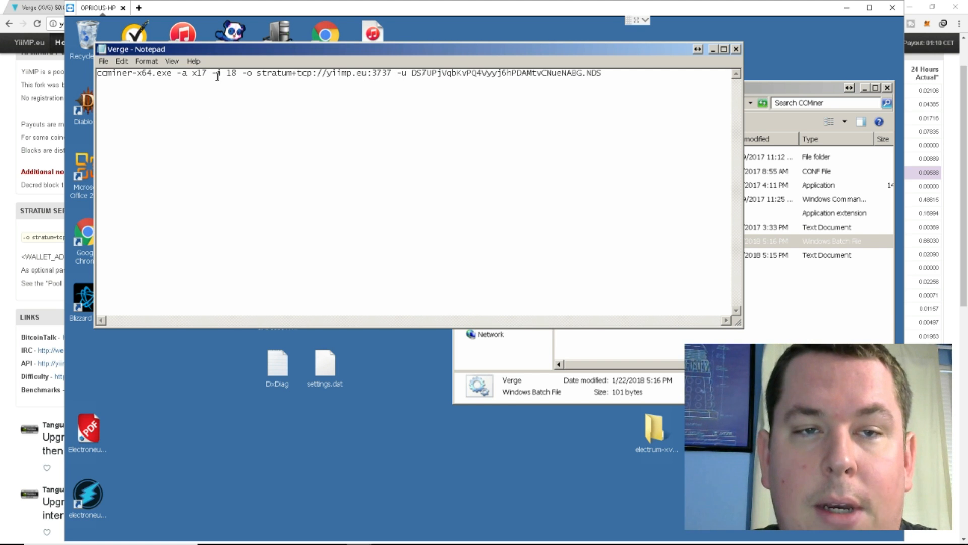
pyautogui.moveTo(406, 75)
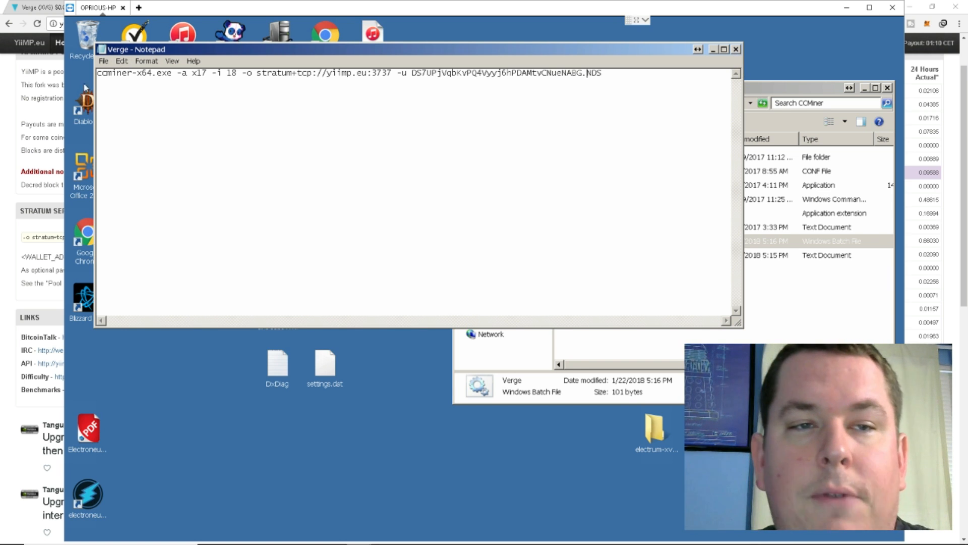
# - Open Notepad's File menu to save the Verge ccminer x17 script
pyautogui.click(103, 61)
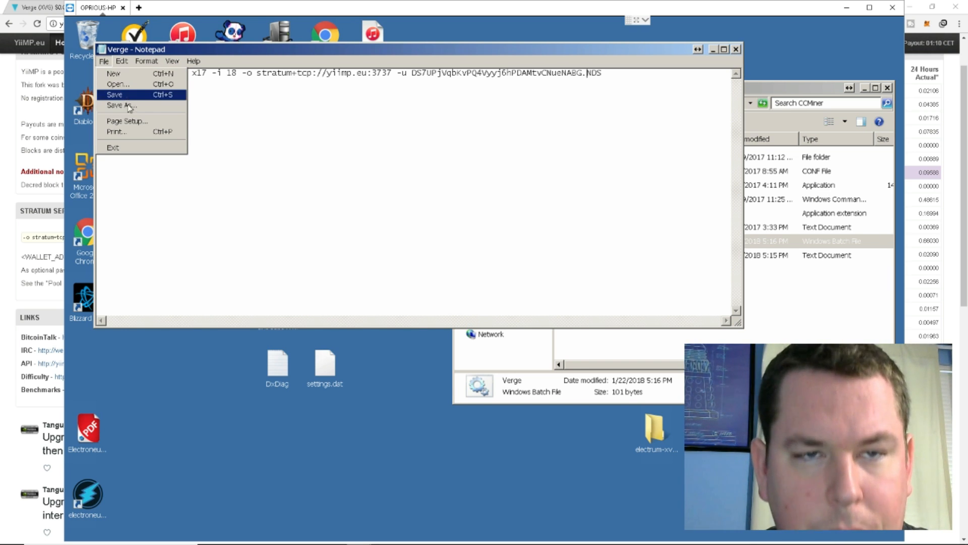
# - Add .BAT to the Verge script's name, exit Notepad, and run the Verge batch file
pyautogui.click(122, 106)
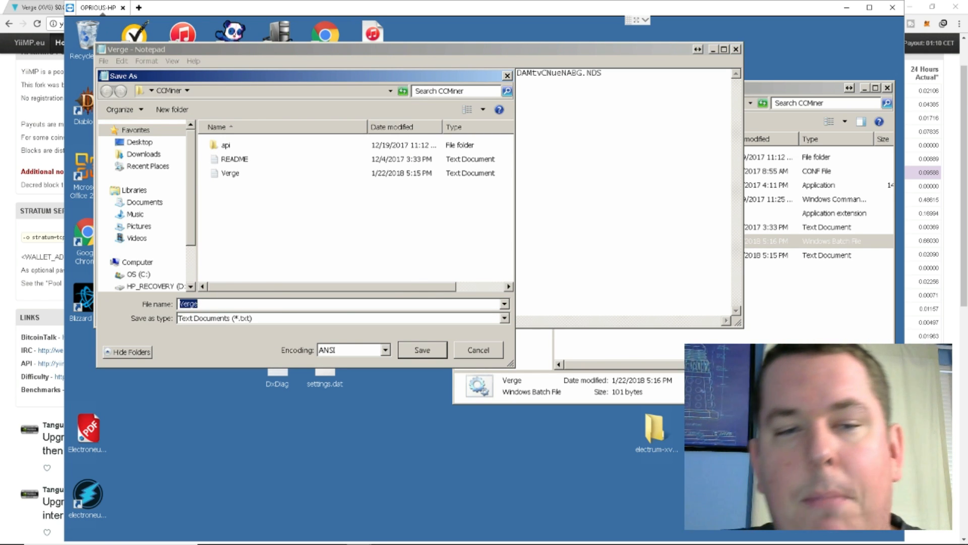
pyautogui.click(278, 302)
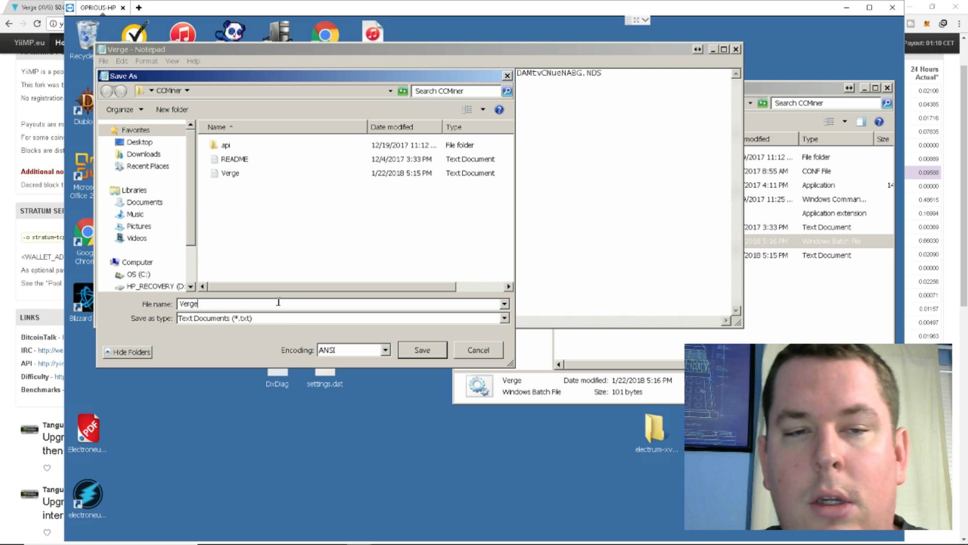
pyautogui.write('.BAT')
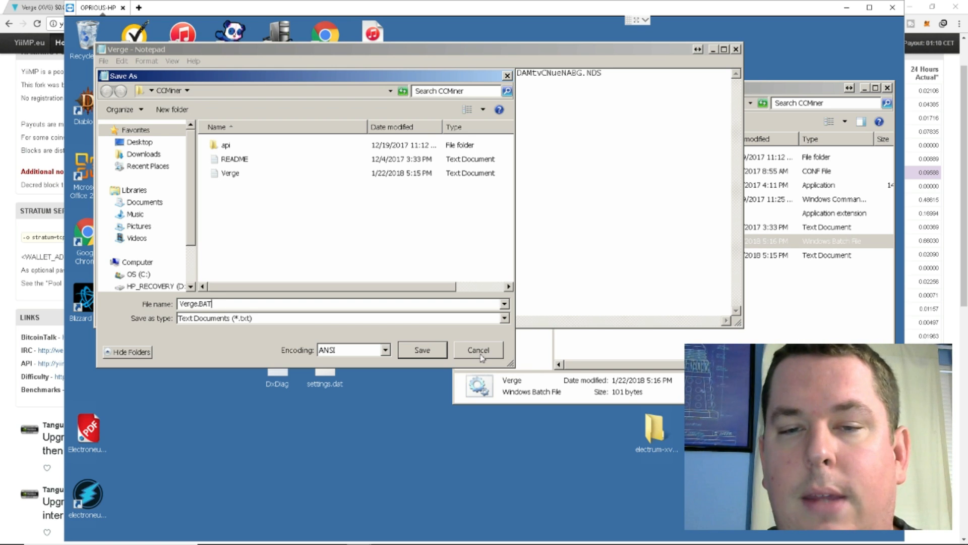
pyautogui.click(477, 349)
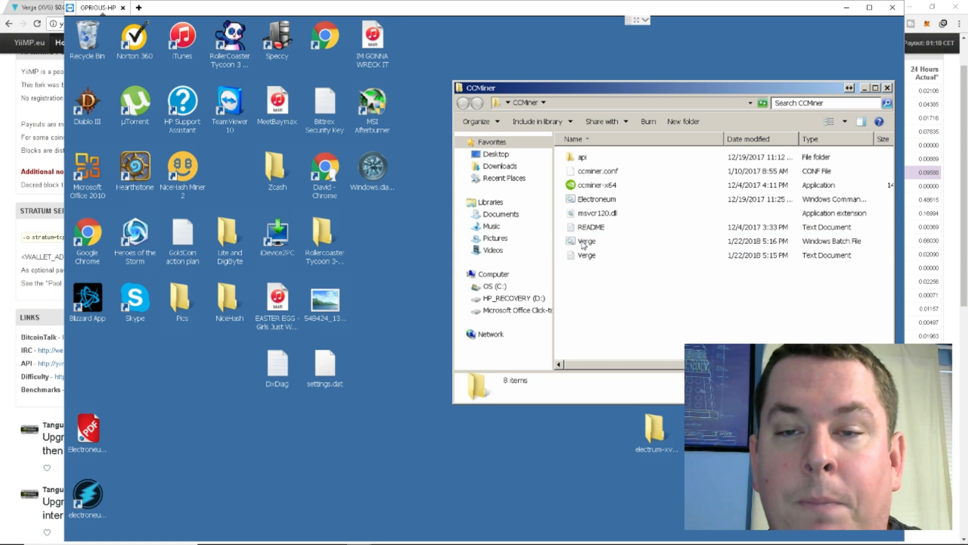
pyautogui.click(587, 240)
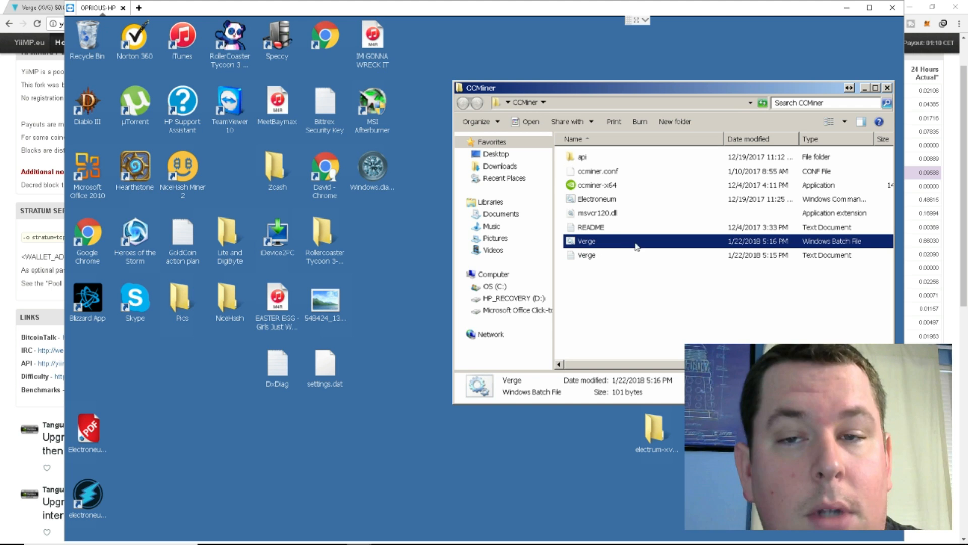
pyautogui.moveTo(655, 245)
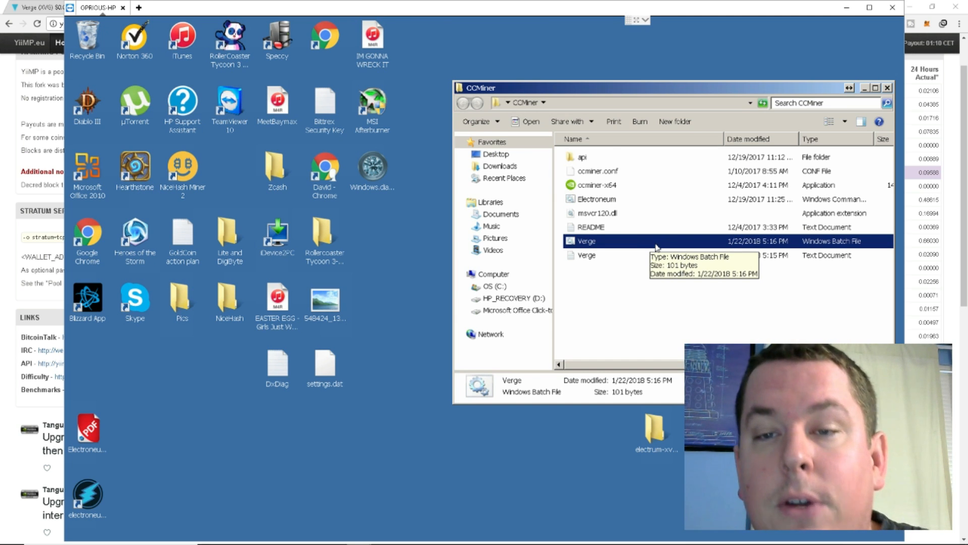
pyautogui.doubleClick(587, 241)
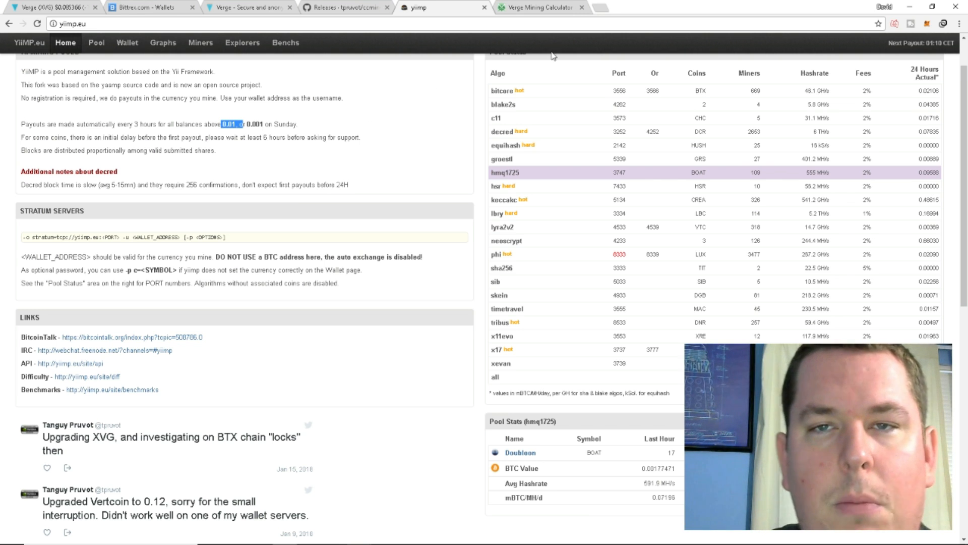
# - Open CoinWarz's Verge calculator at 8000 KH/s and start editing the power cost
pyautogui.click(547, 7)
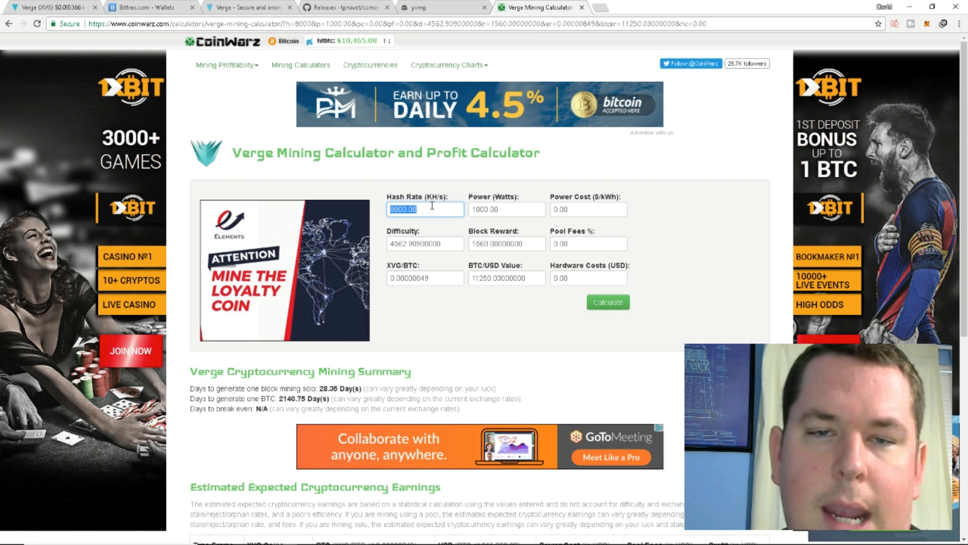
pyautogui.click(588, 209)
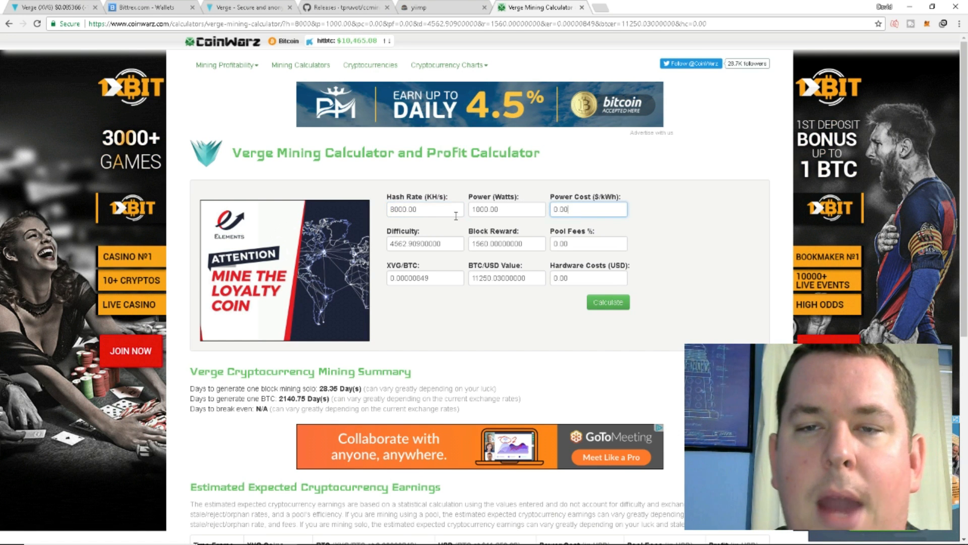
pyautogui.moveTo(460, 260)
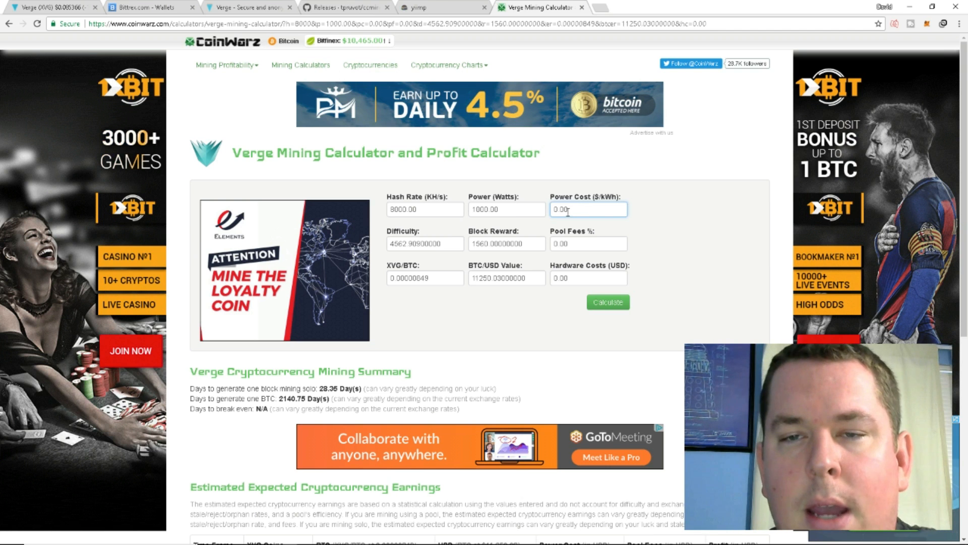
pyautogui.moveTo(450, 243)
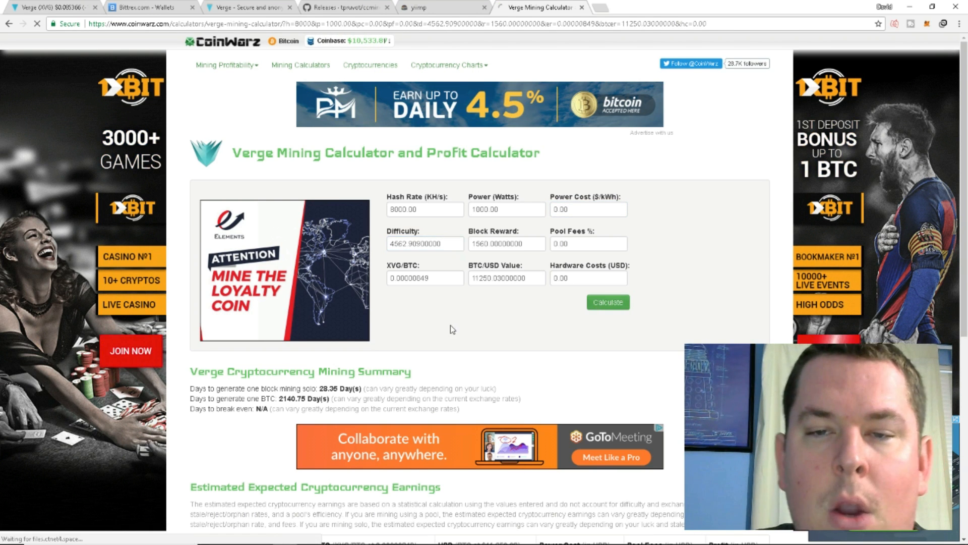
# - Recalculate and highlight the daily estimate of about 55 XVG ($5.26)
pyautogui.click(425, 210)
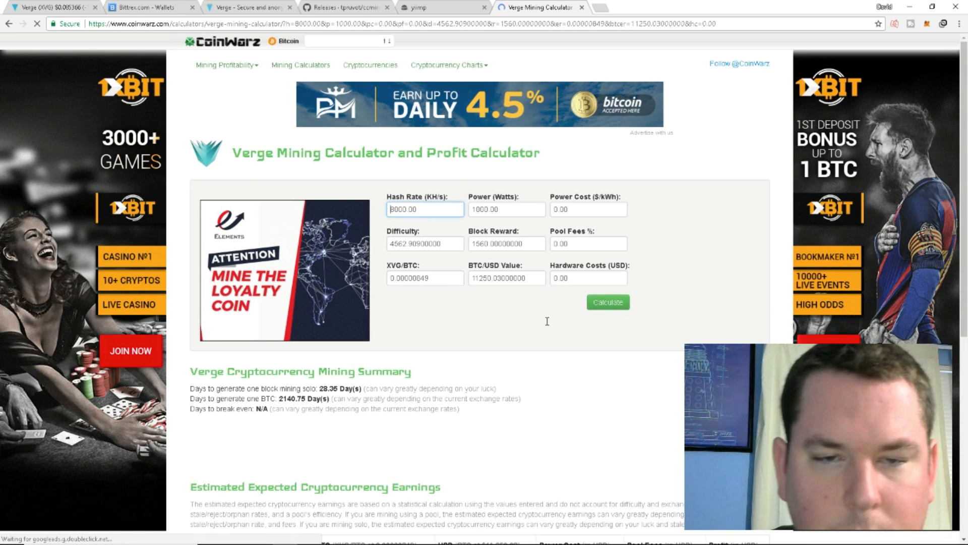
pyautogui.scroll(-3)
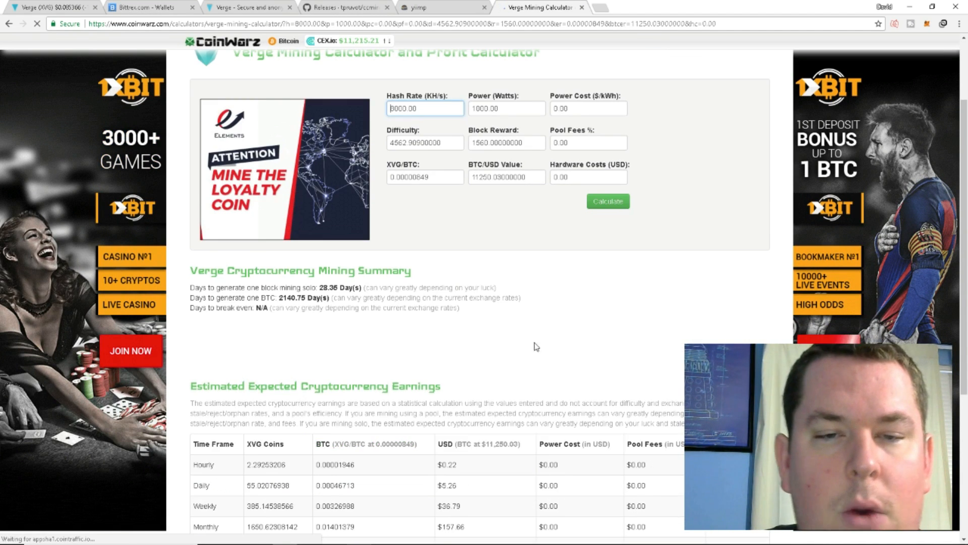
pyautogui.scroll(-3)
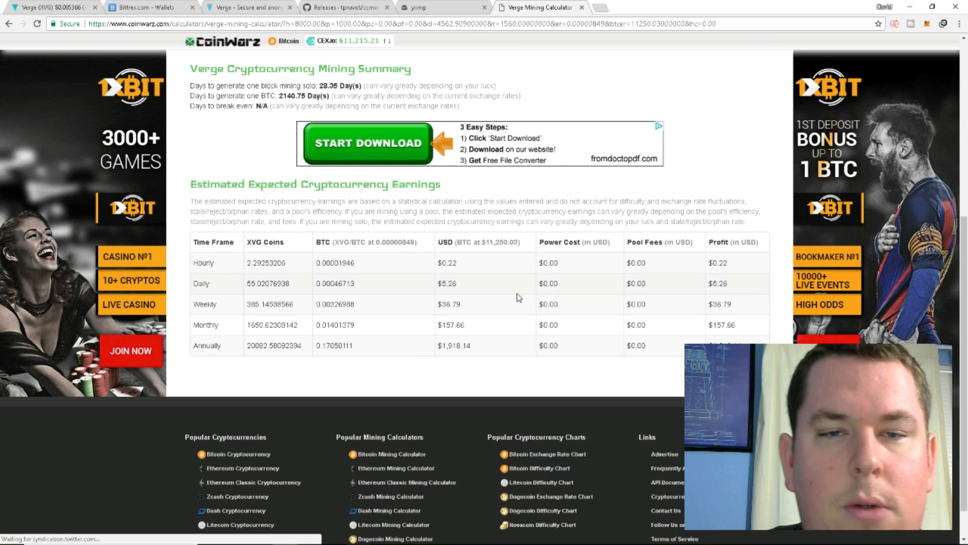
pyautogui.scroll(-3)
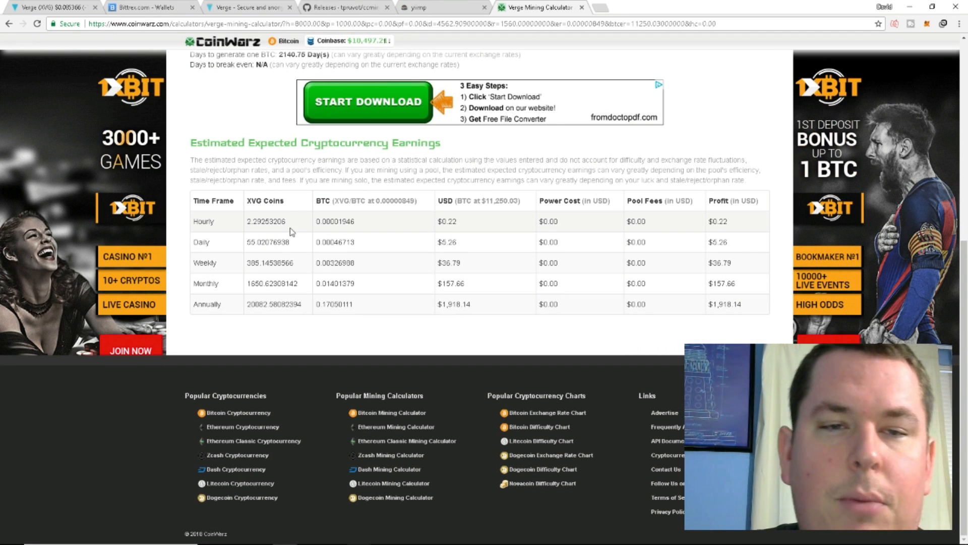
pyautogui.doubleClick(266, 221)
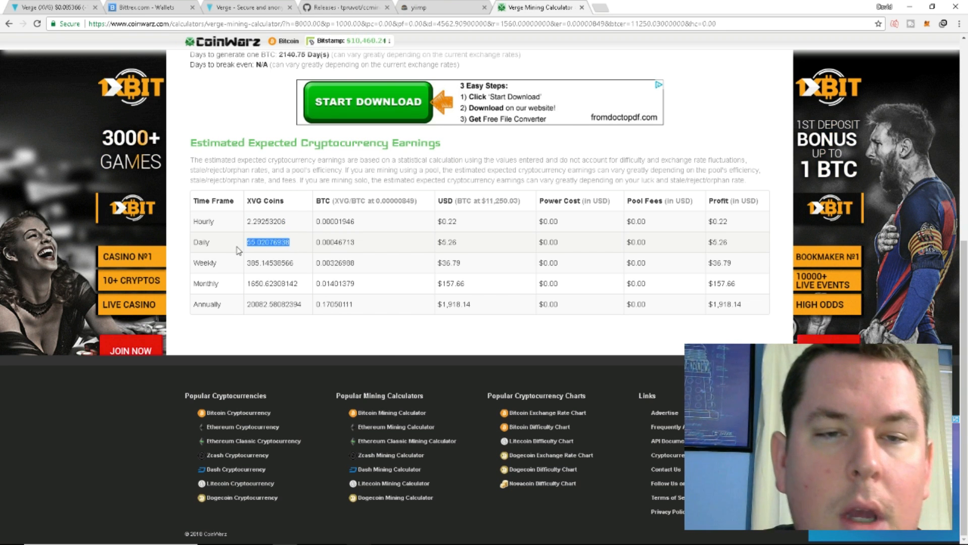
pyautogui.moveTo(367, 316)
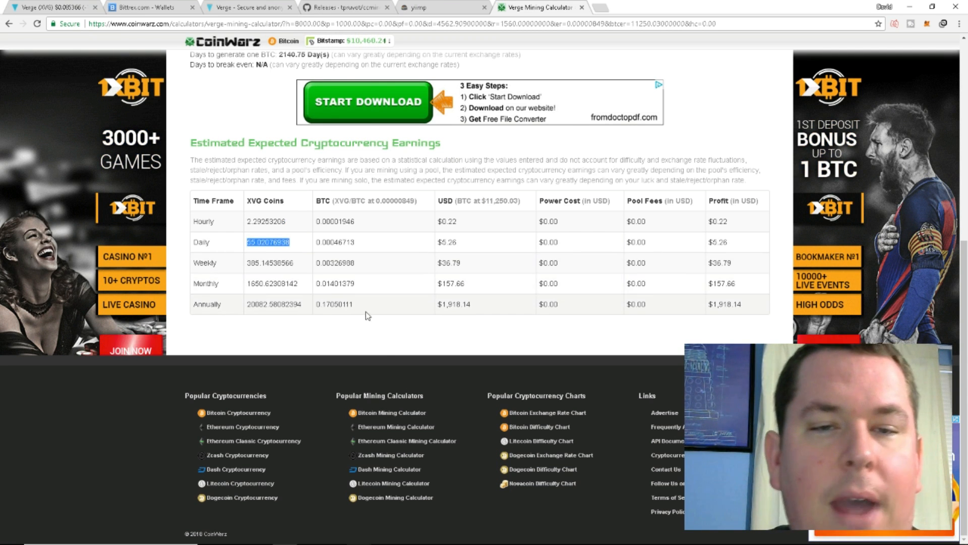
pyautogui.moveTo(296, 269)
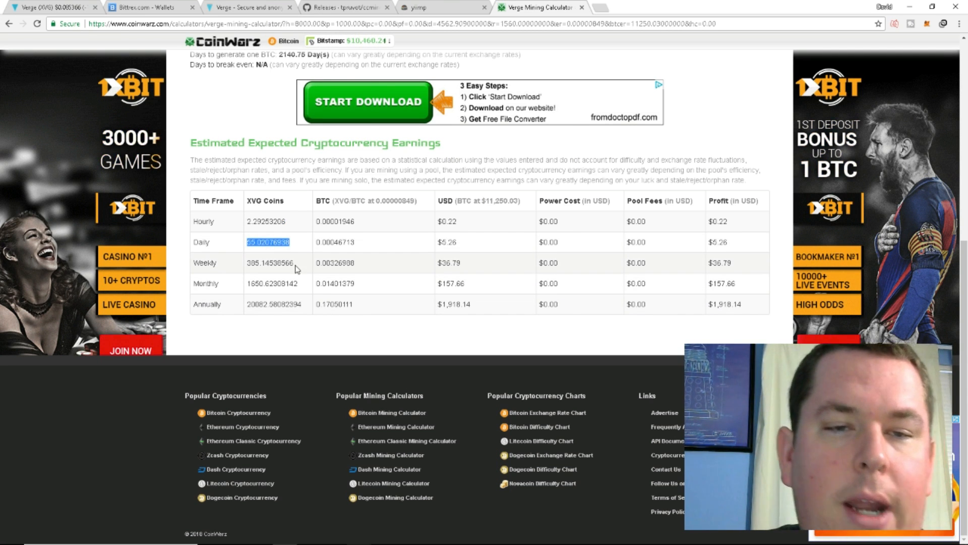
pyautogui.moveTo(305, 292)
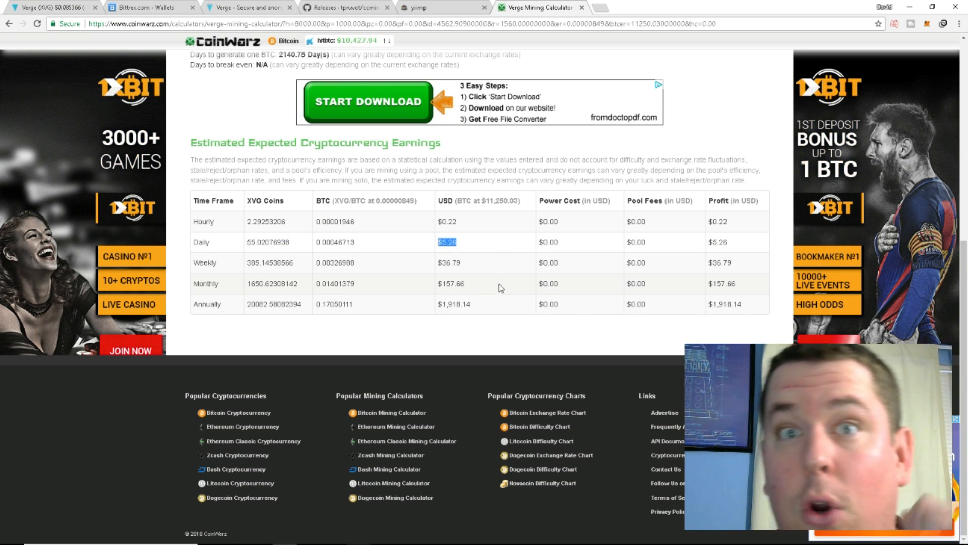
pyautogui.moveTo(506, 275)
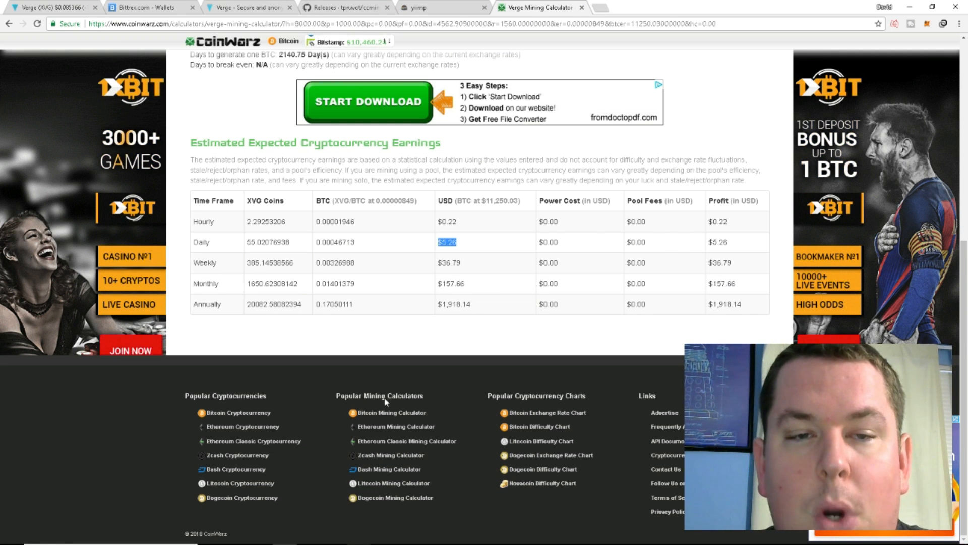
pyautogui.moveTo(450, 404)
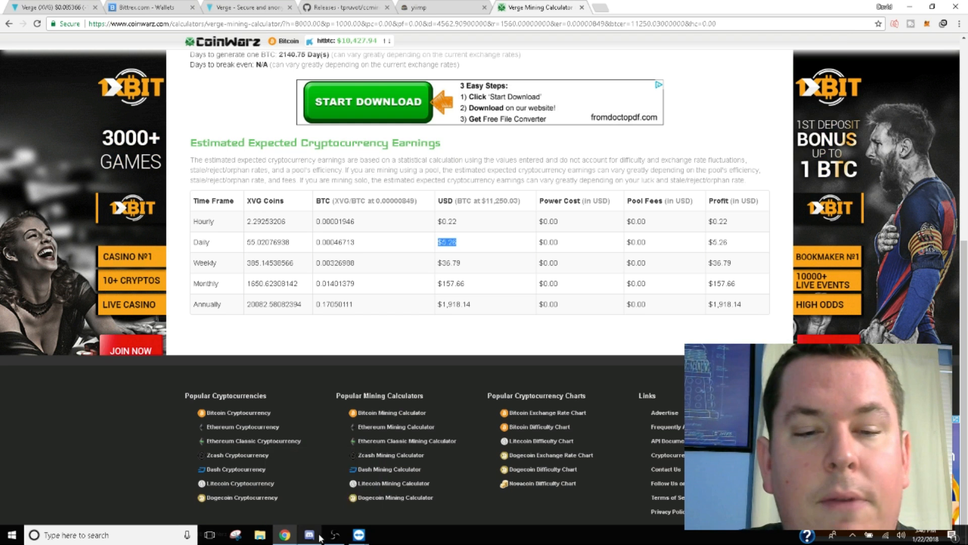
pyautogui.click(291, 534)
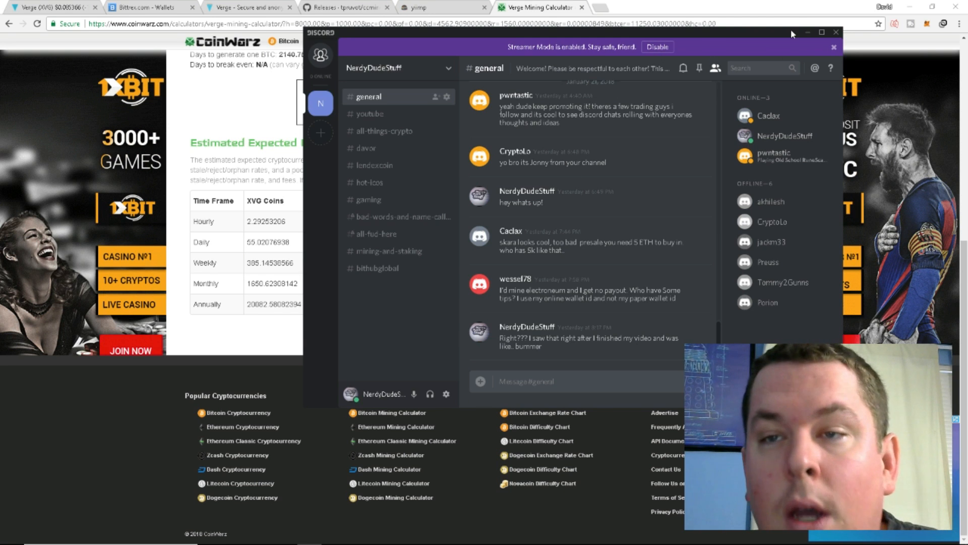
pyautogui.click(837, 46)
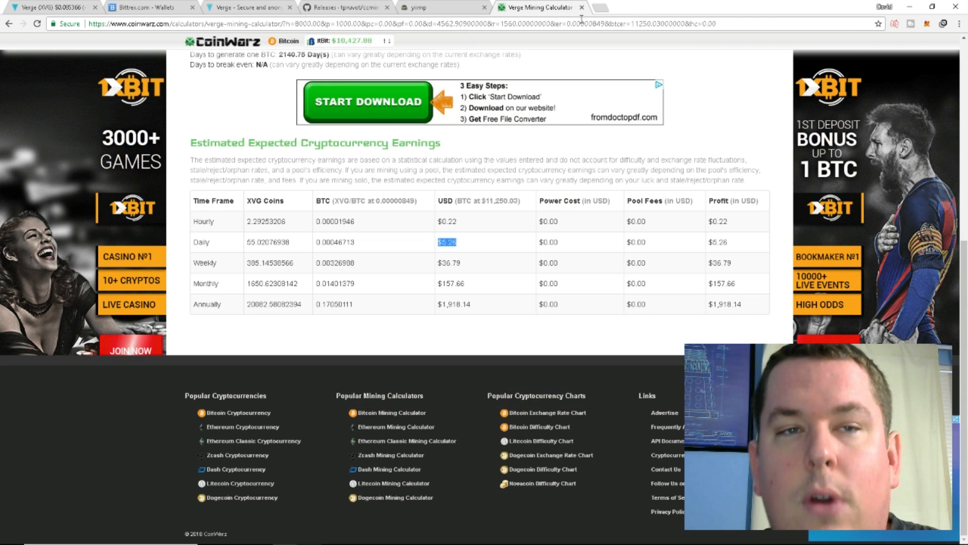
pyautogui.click(599, 8)
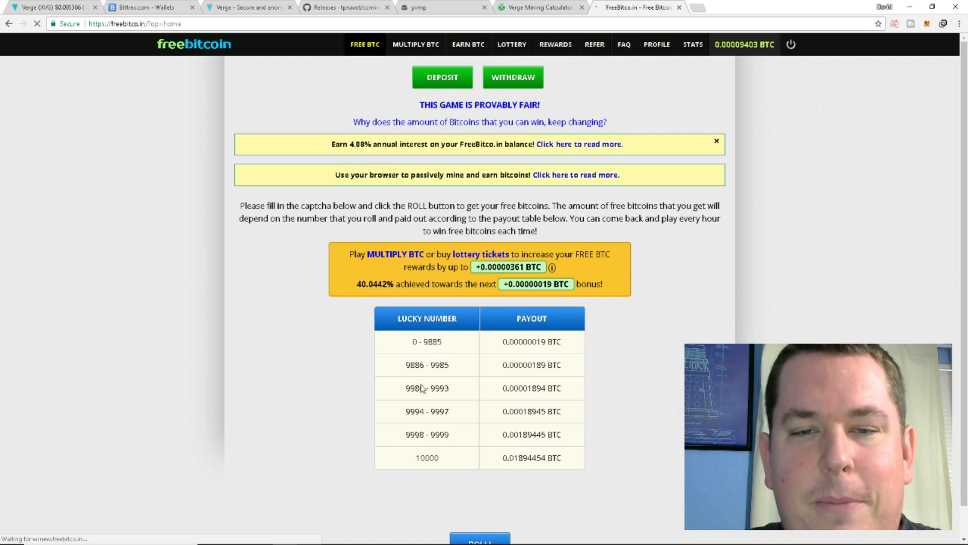
# - Pass the reCAPTCHA check and roll for free bitcoins
pyautogui.scroll(-3)
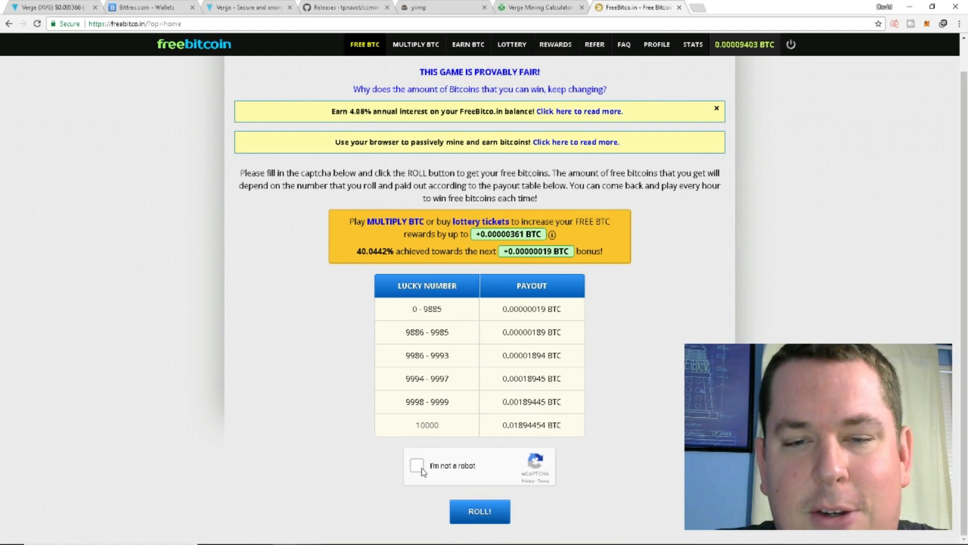
pyautogui.click(417, 465)
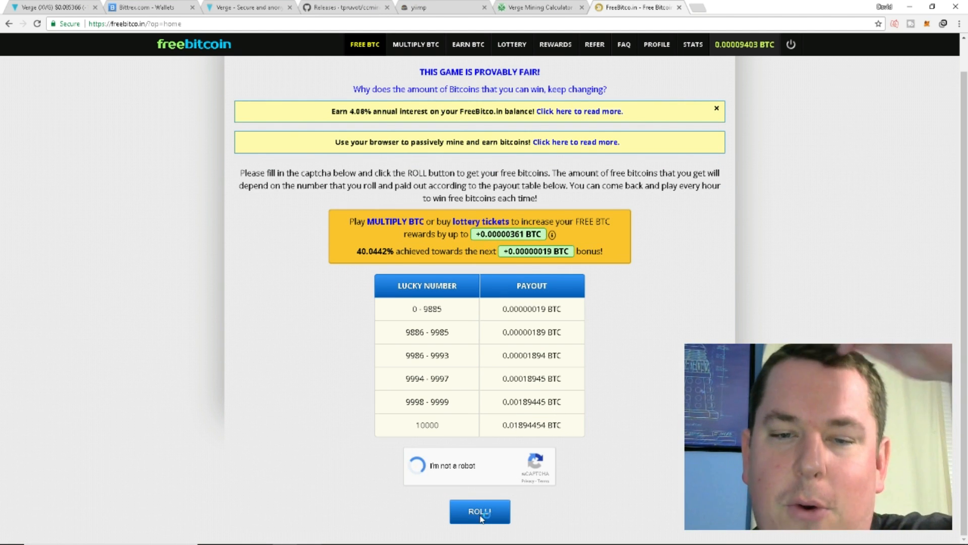
pyautogui.click(479, 511)
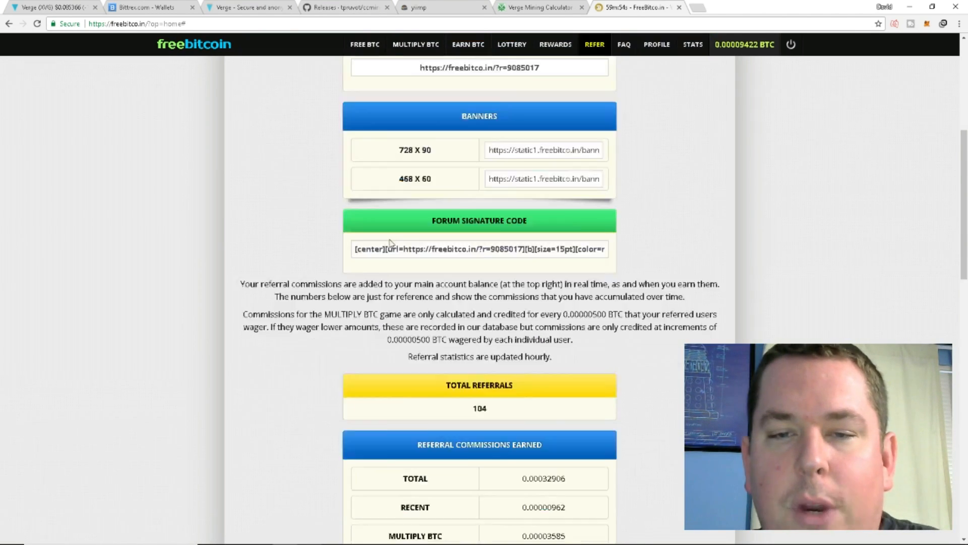
# - Scroll through the referral stats showing 104 referrals, commissions and 80% auto-share
pyautogui.scroll(-3)
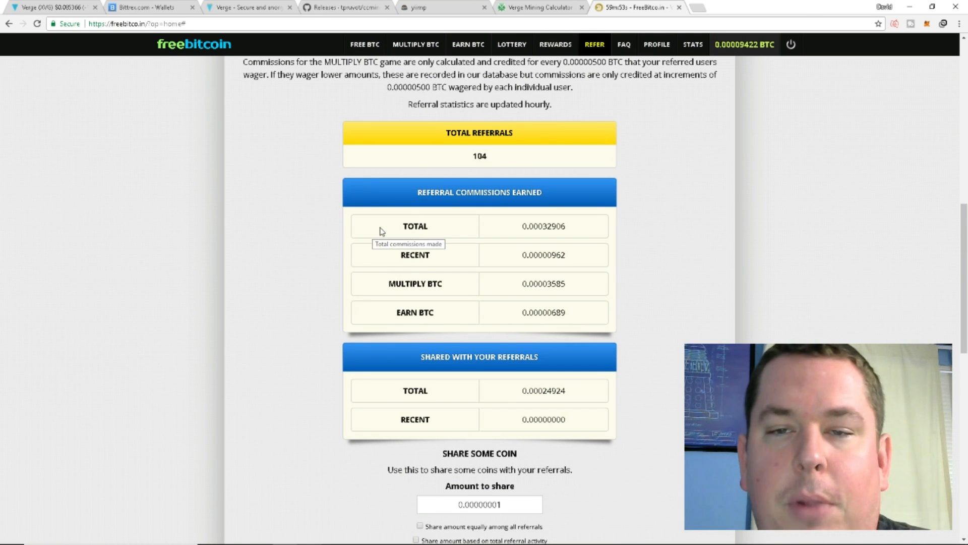
pyautogui.scroll(-3)
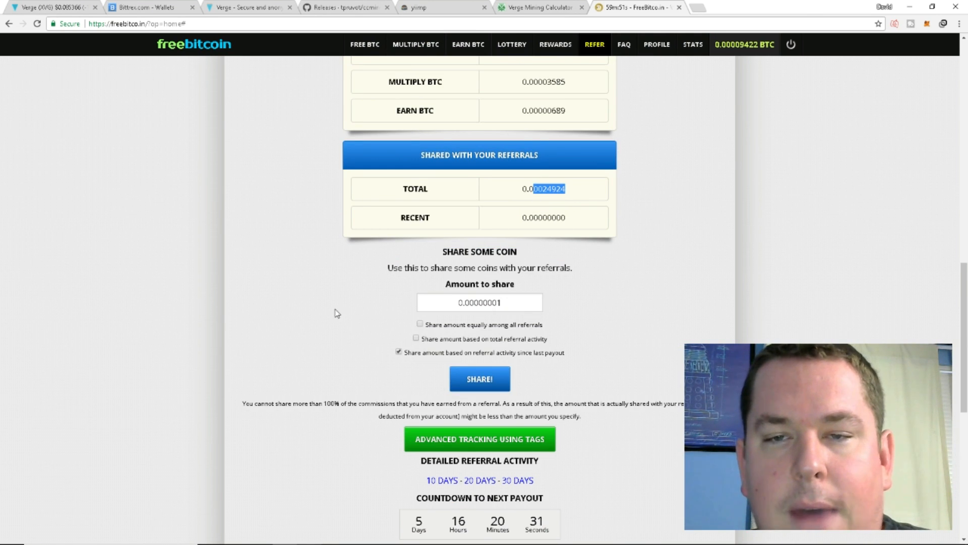
pyautogui.scroll(-3)
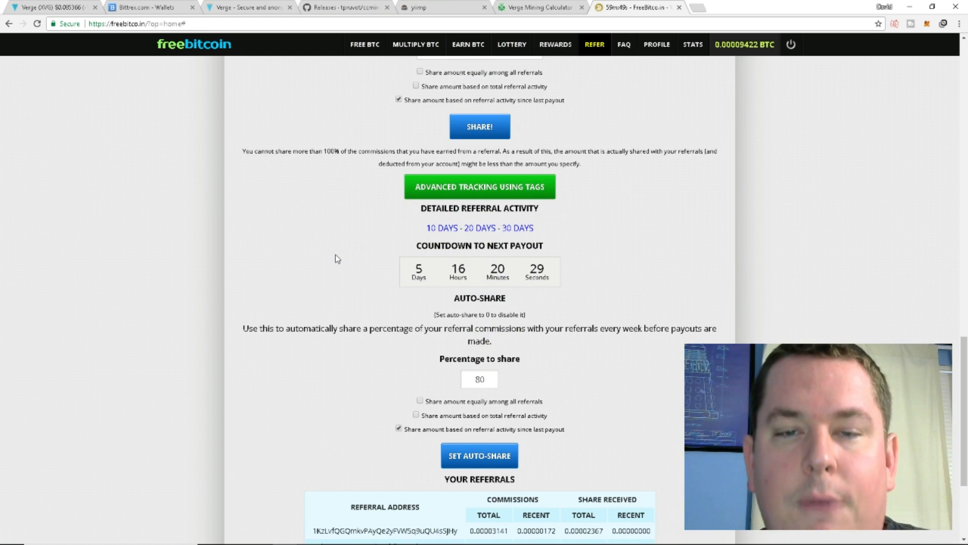
pyautogui.scroll(-3)
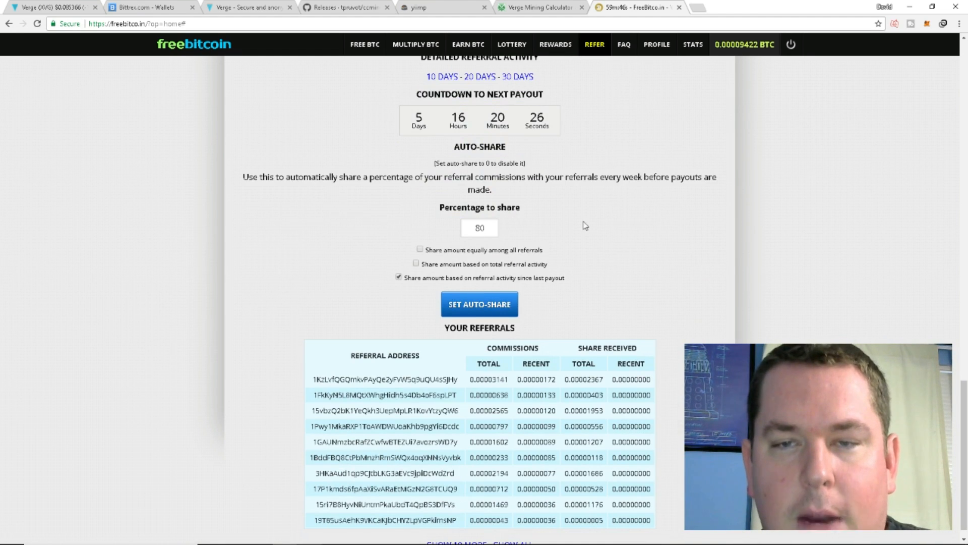
pyautogui.scroll(-3)
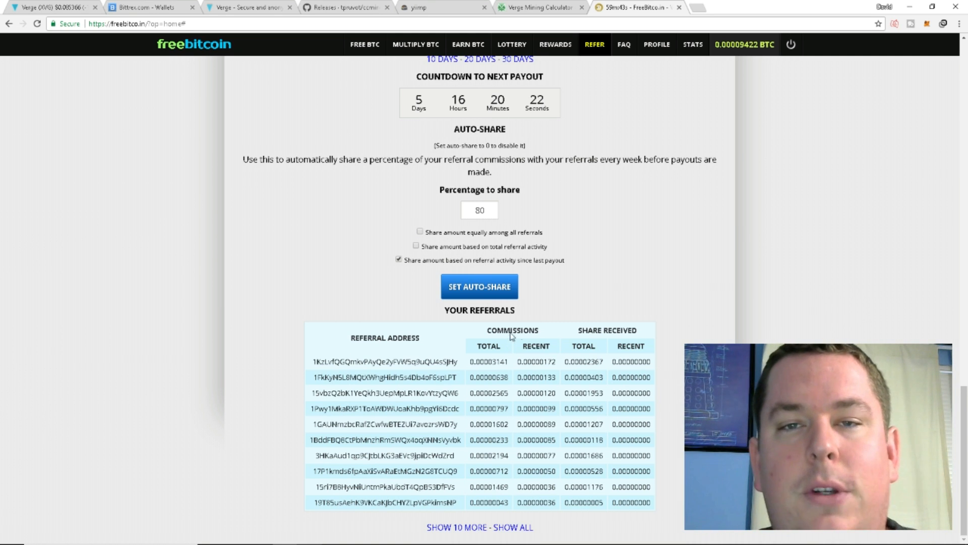
pyautogui.moveTo(509, 366)
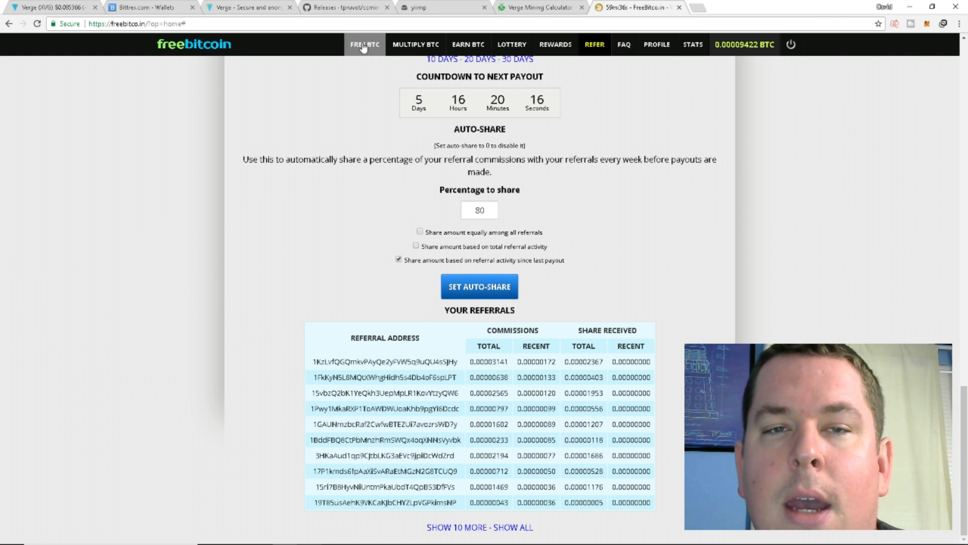
# - Place small BET HI dice bets in Multiply BTC, leaving 0.00009409 BTC
pyautogui.click(416, 44)
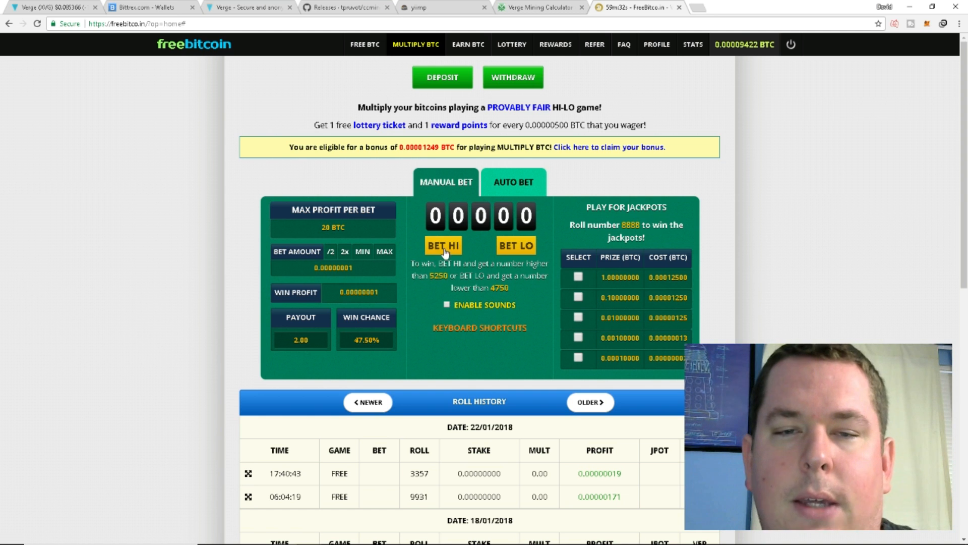
pyautogui.click(444, 245)
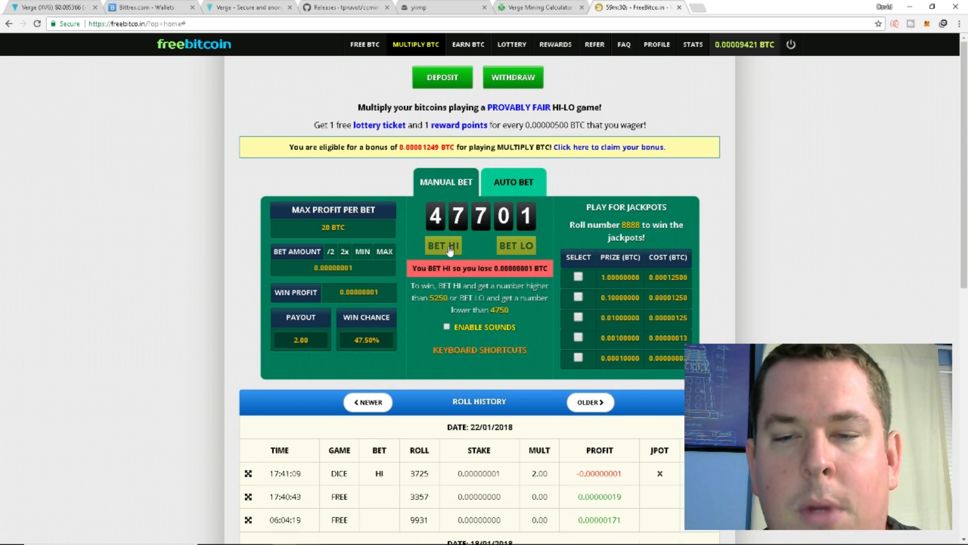
pyautogui.click(443, 246)
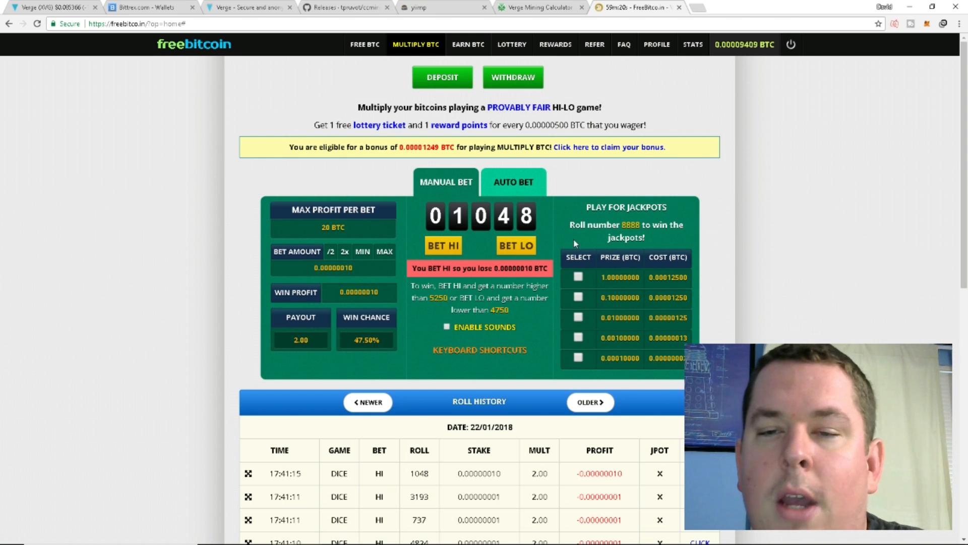
pyautogui.scroll(-3)
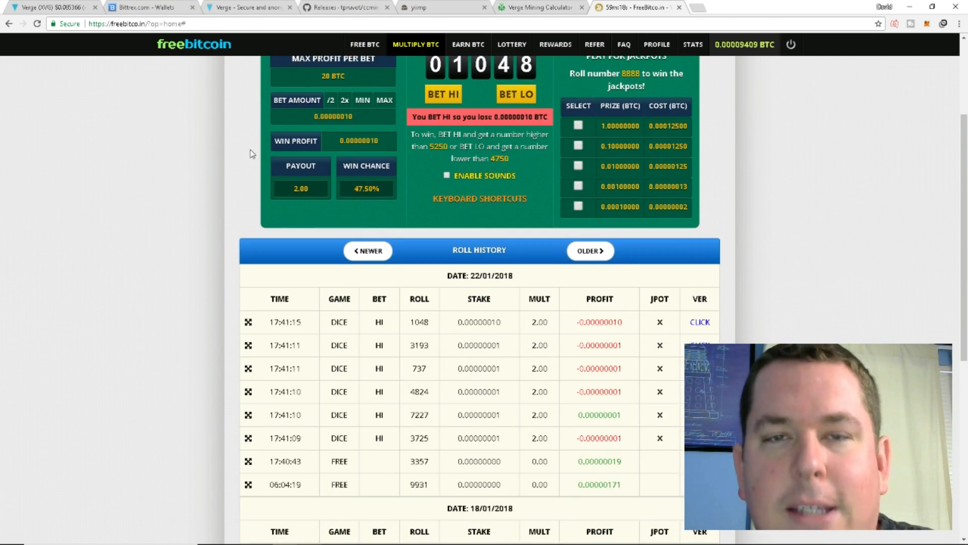
pyautogui.scroll(3)
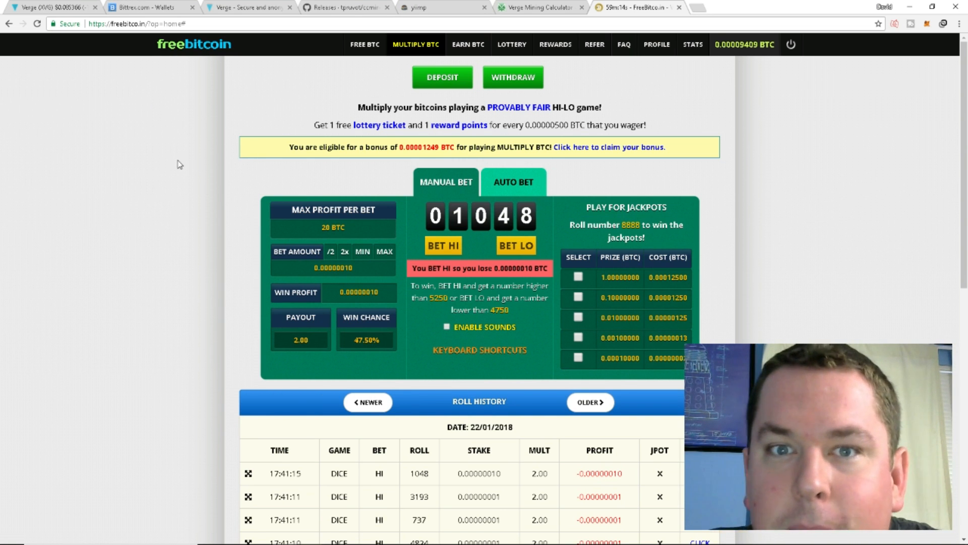
pyautogui.moveTo(258, 181)
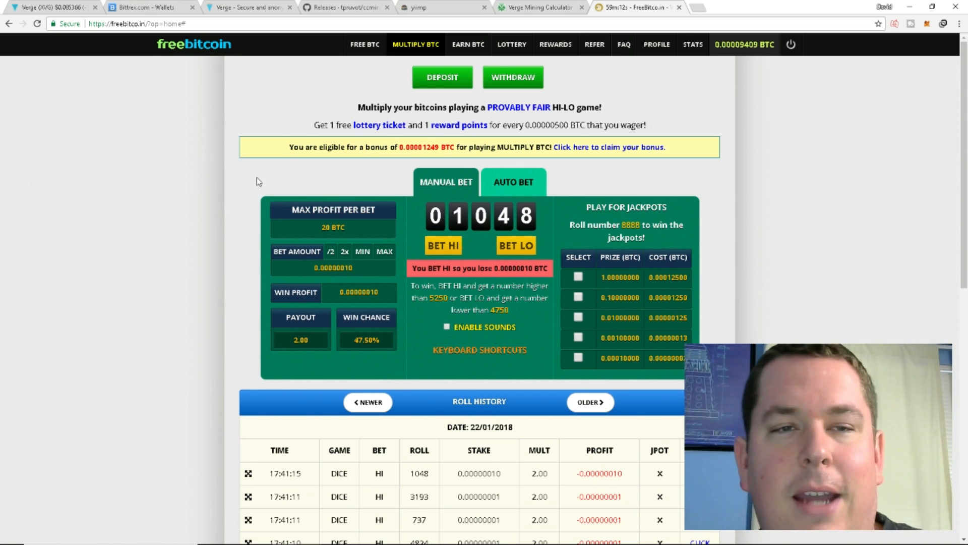
pyautogui.moveTo(268, 188)
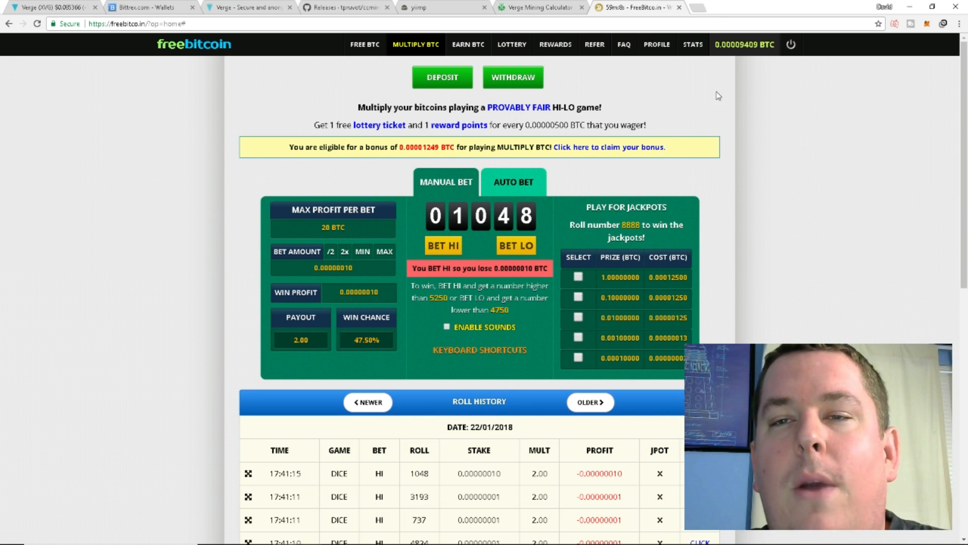
# - Open lendexcoin.co and close the 'Hello fellow Lendexers' popup to show the ICO countdown
pyautogui.click(701, 8)
pyautogui.write('https://lendexcoin.co')
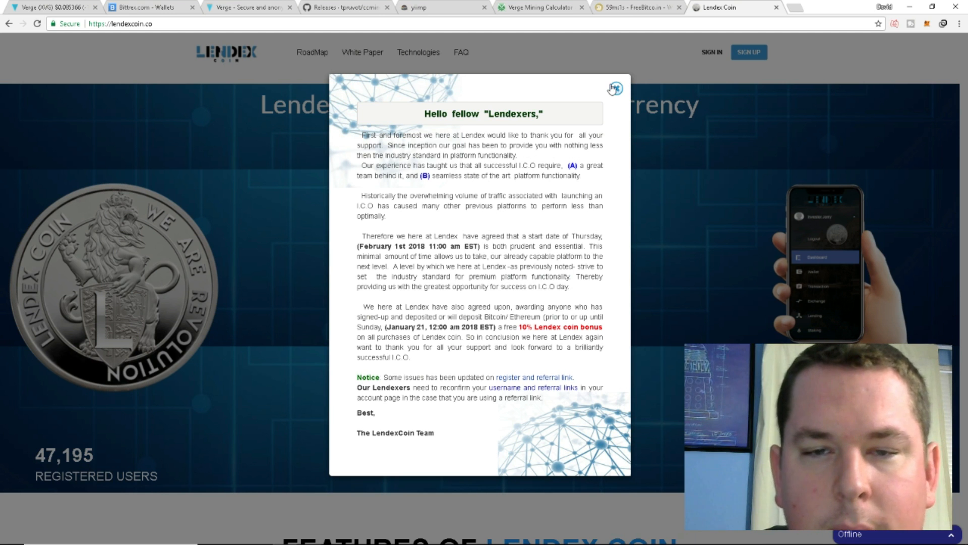
pyautogui.click(613, 88)
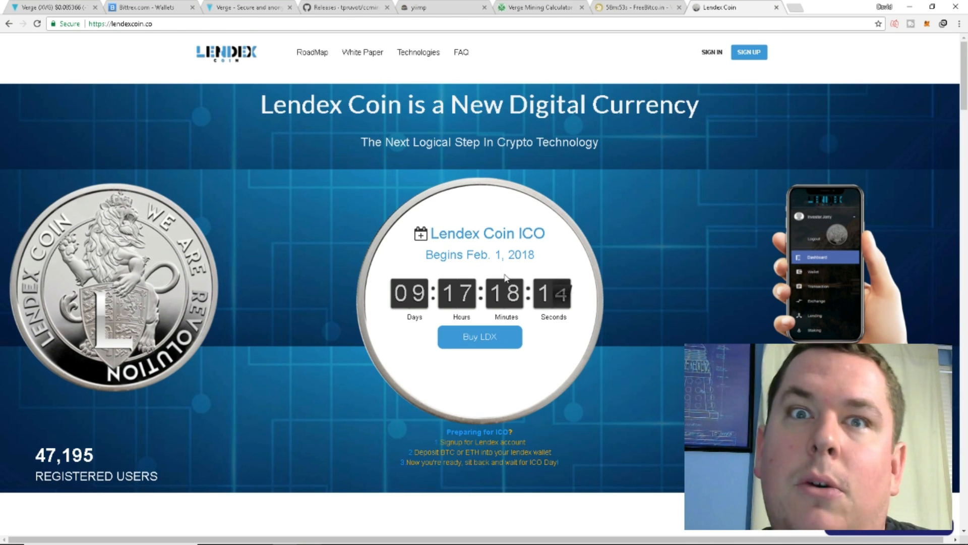
pyautogui.moveTo(464, 239)
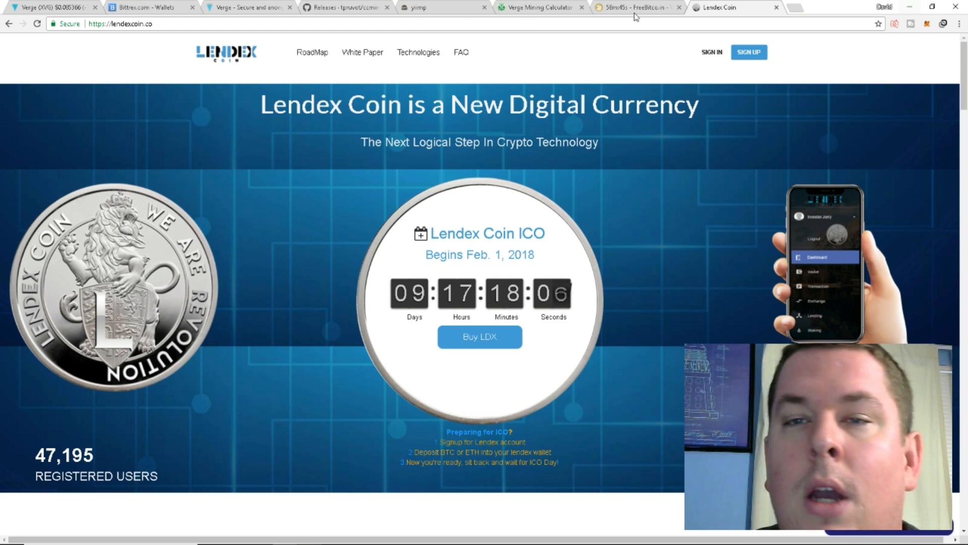
# - Switch to the remote desktop showing ccminer's console with accepted shares
pyautogui.click(549, 8)
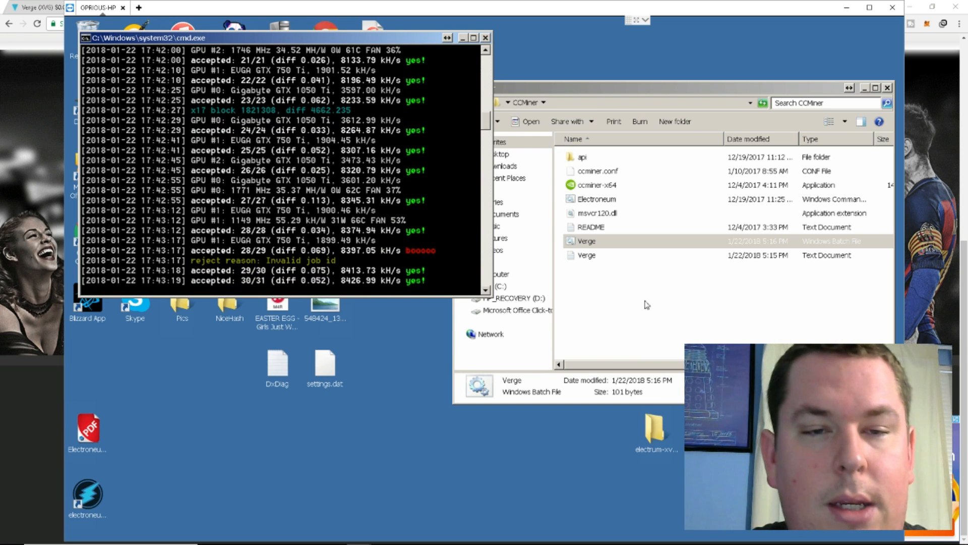
pyautogui.moveTo(421, 365)
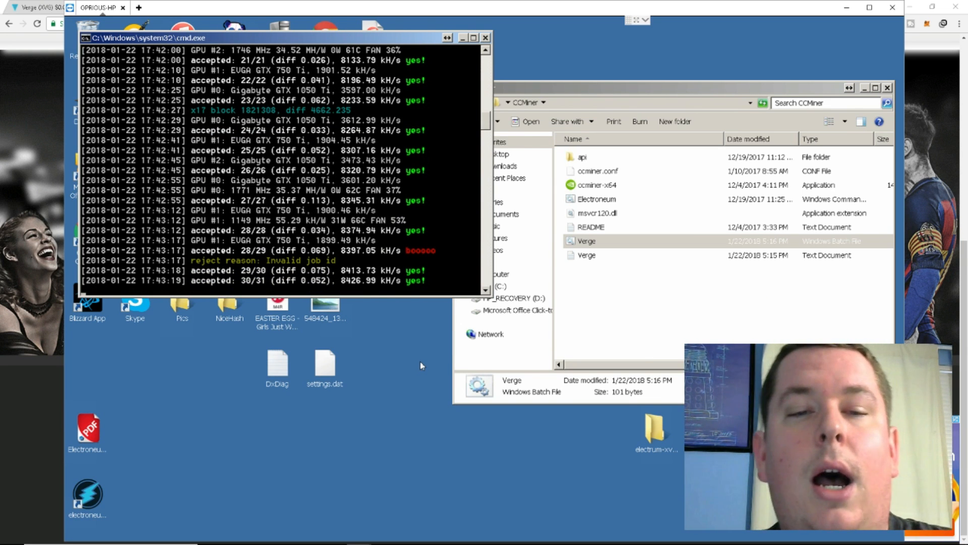